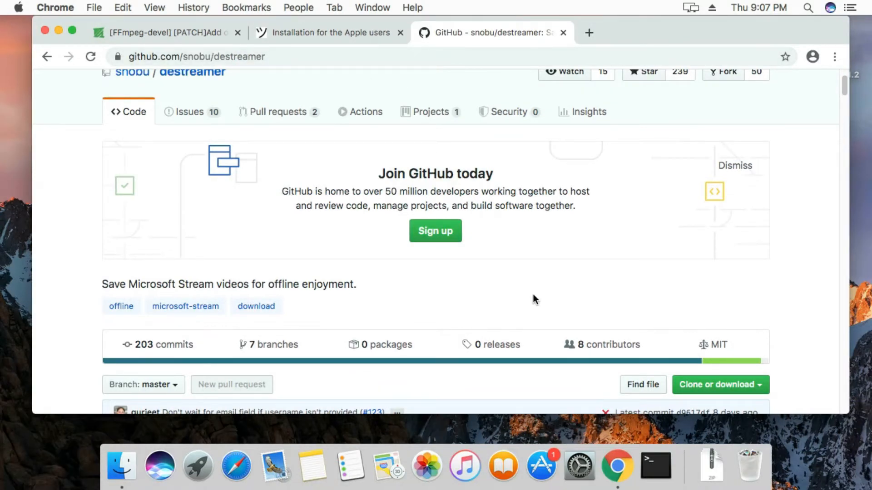
# Scroll the destreamer README down to the Node.js, npm, ffmpeg and git prerequisites
pyautogui.scroll(-3)
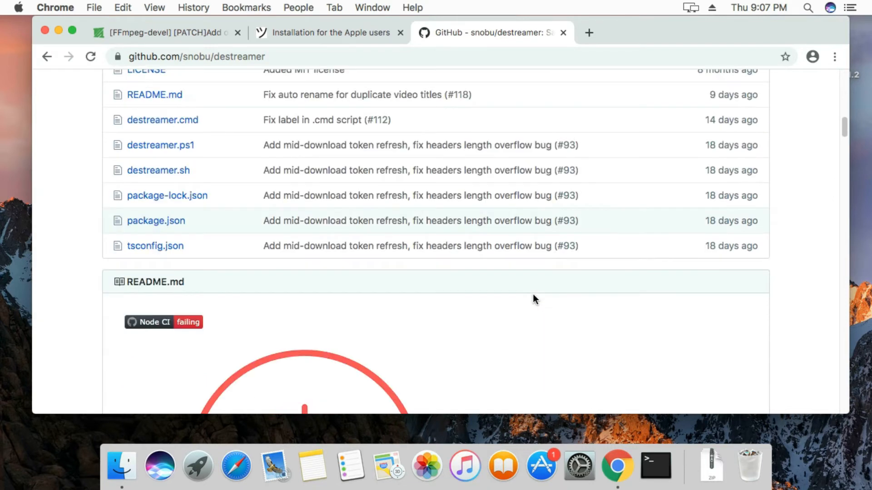
pyautogui.scroll(-3)
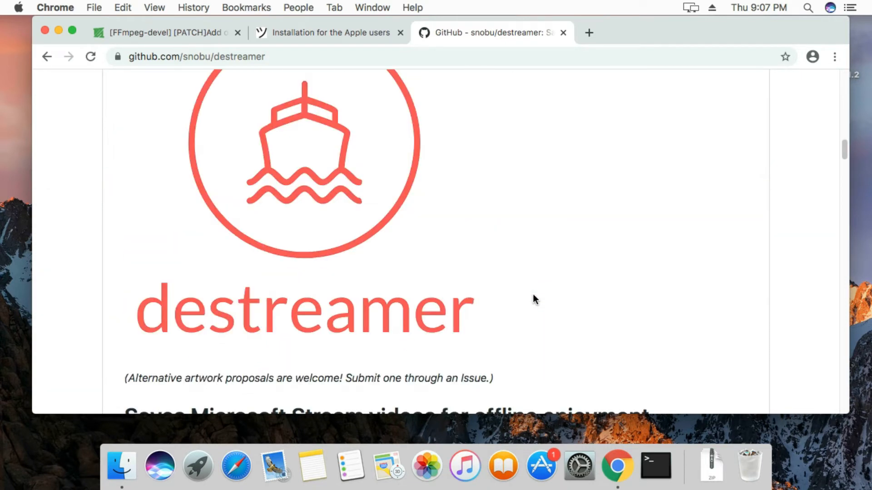
pyautogui.scroll(-3)
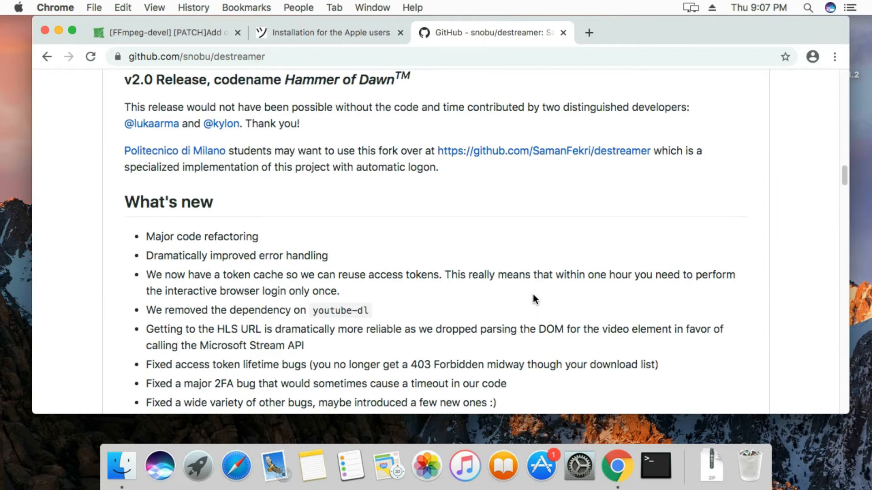
pyautogui.scroll(-3)
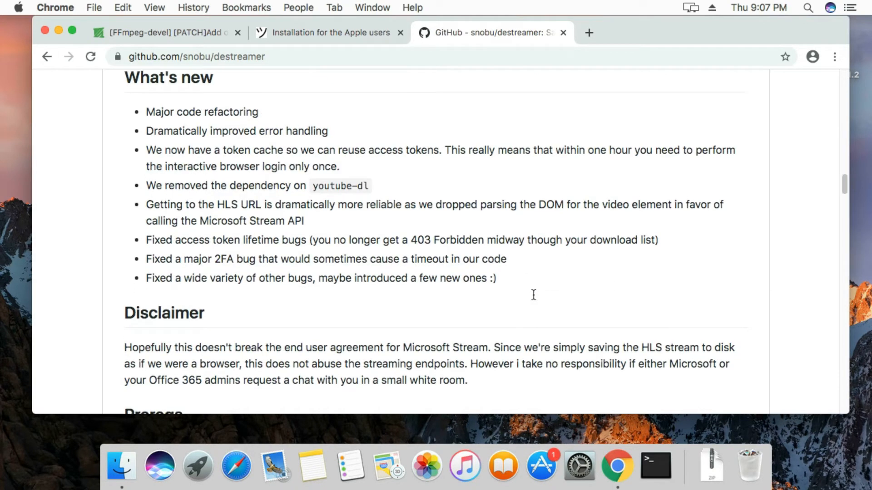
pyautogui.scroll(-3)
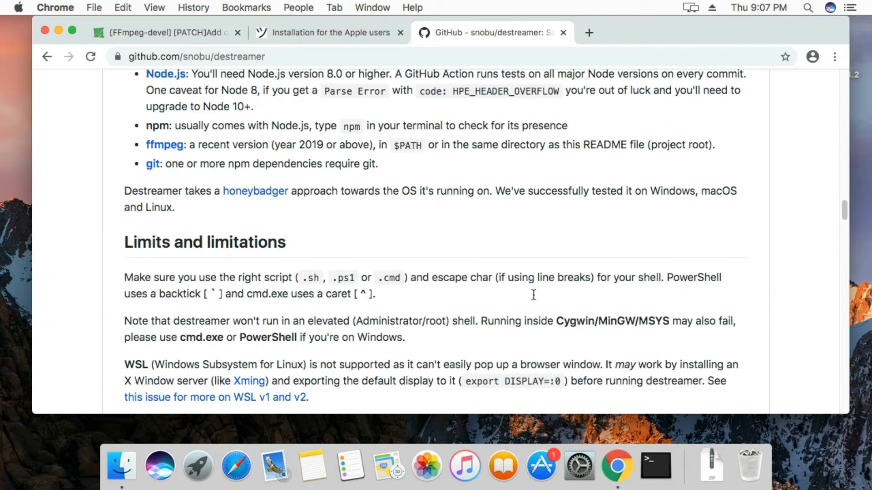
pyautogui.scroll(-3)
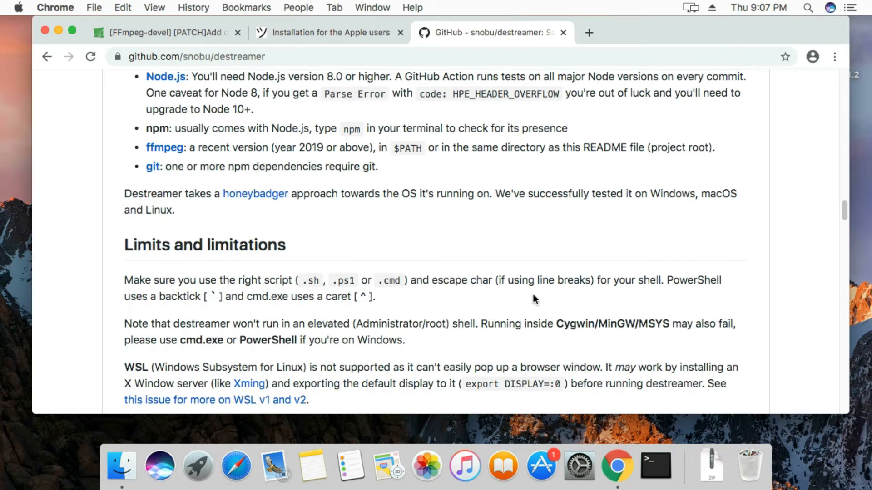
pyautogui.scroll(-3)
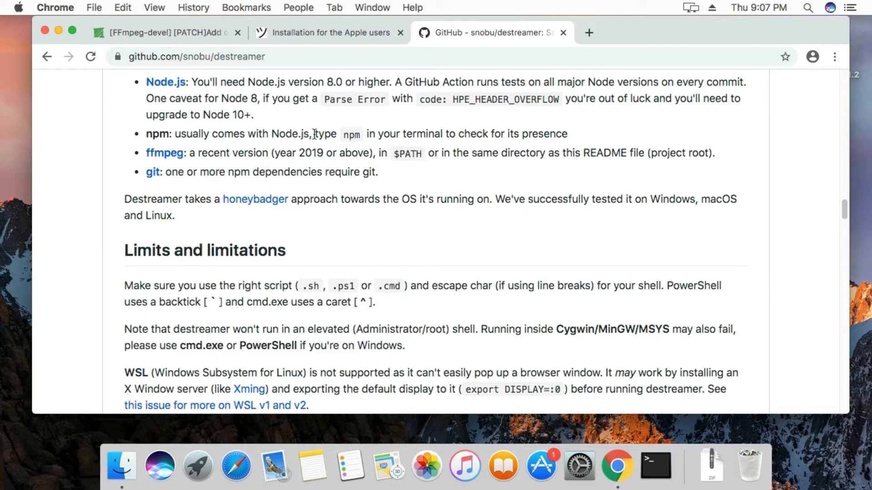
pyautogui.moveTo(231, 109)
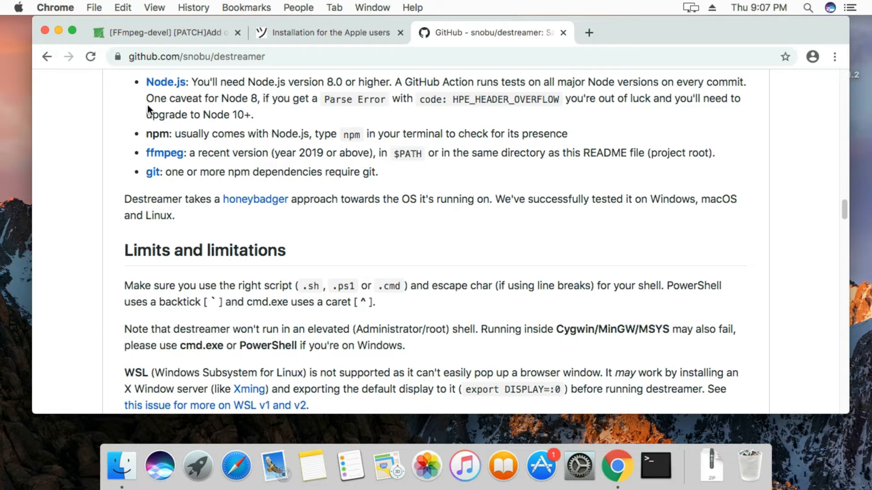
pyautogui.moveTo(165, 81)
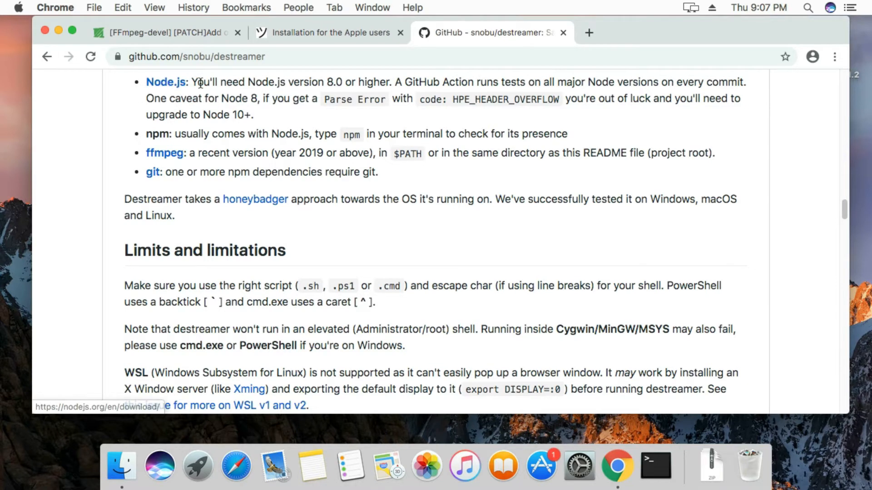
pyautogui.moveTo(201, 84)
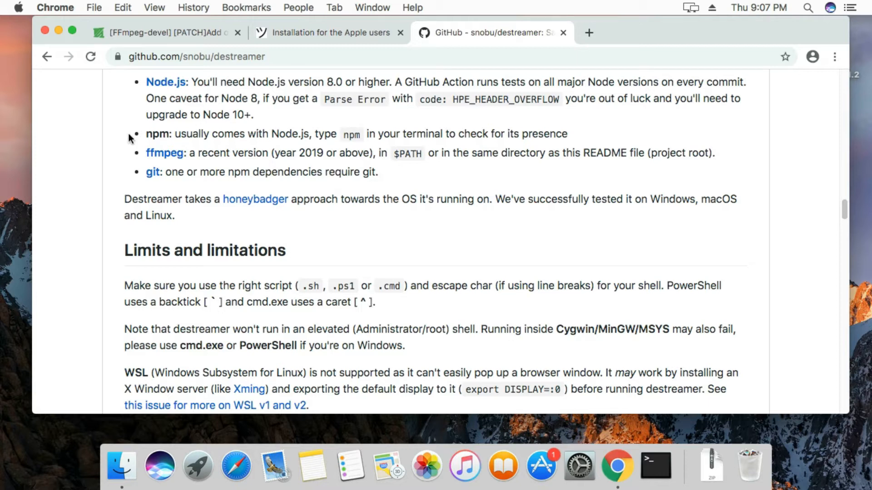
pyautogui.moveTo(156, 109)
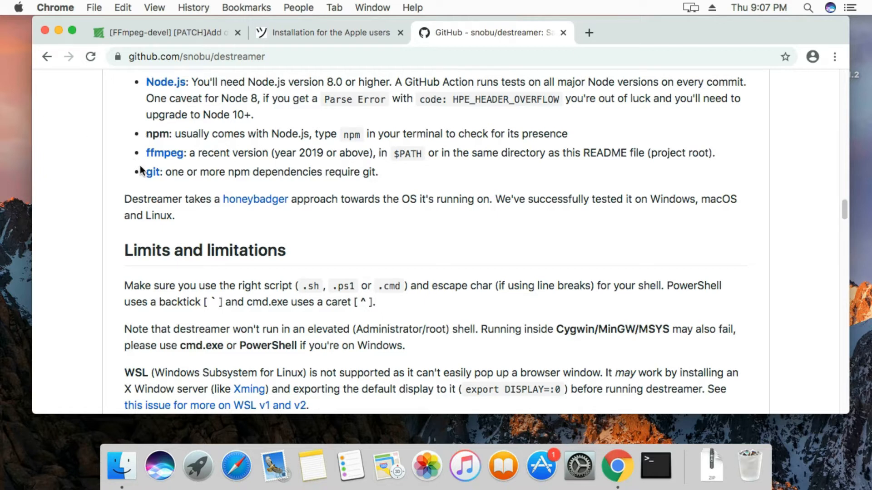
pyautogui.moveTo(165, 160)
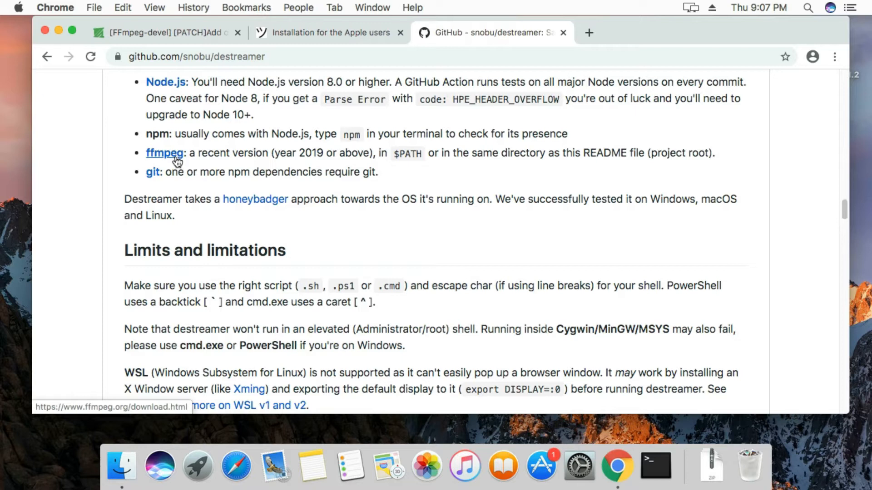
pyautogui.moveTo(168, 128)
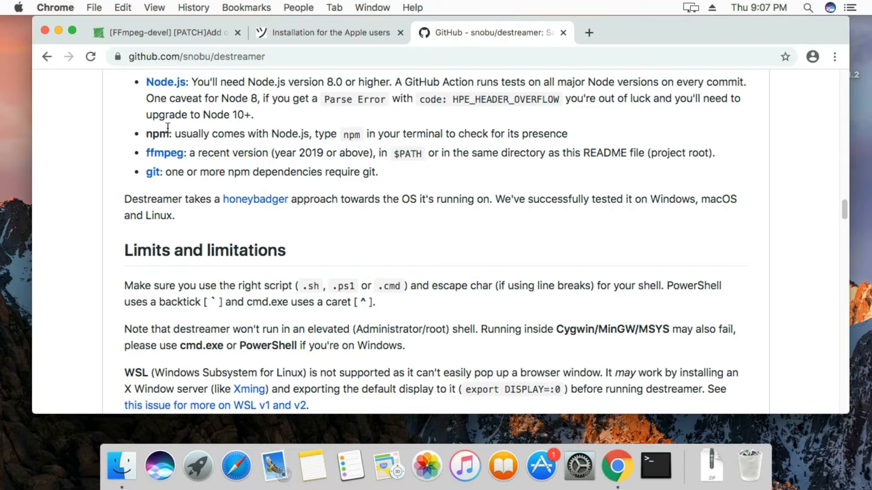
pyautogui.moveTo(82, 108)
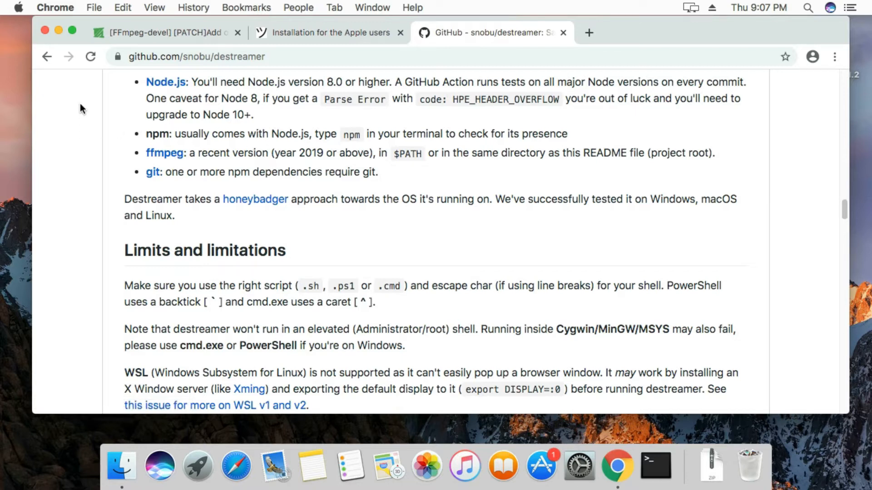
pyautogui.moveTo(58, 30)
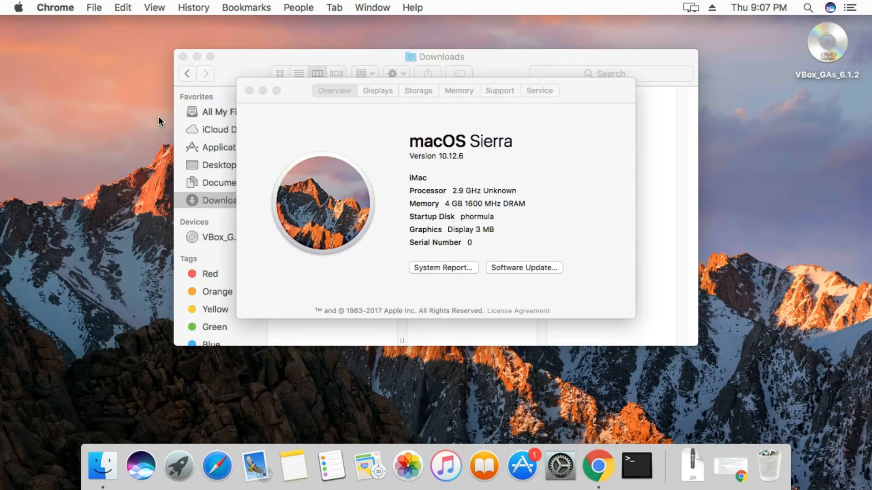
pyautogui.moveTo(416, 146)
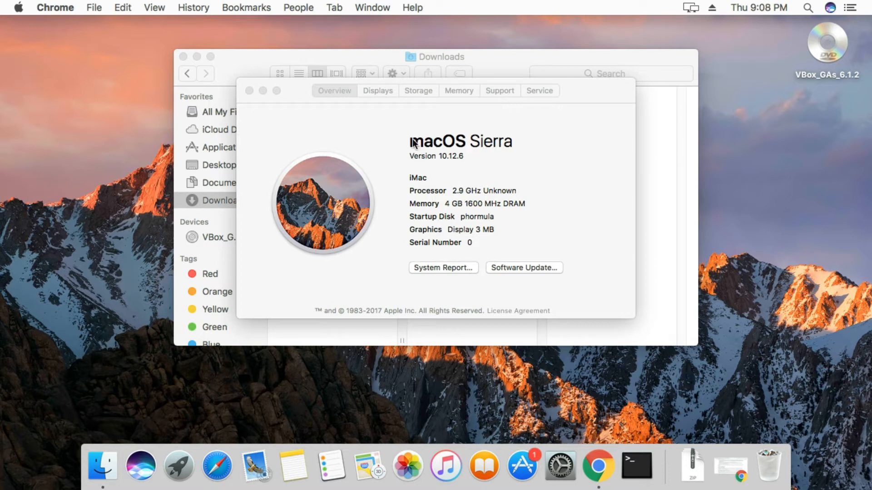
pyautogui.moveTo(428, 163)
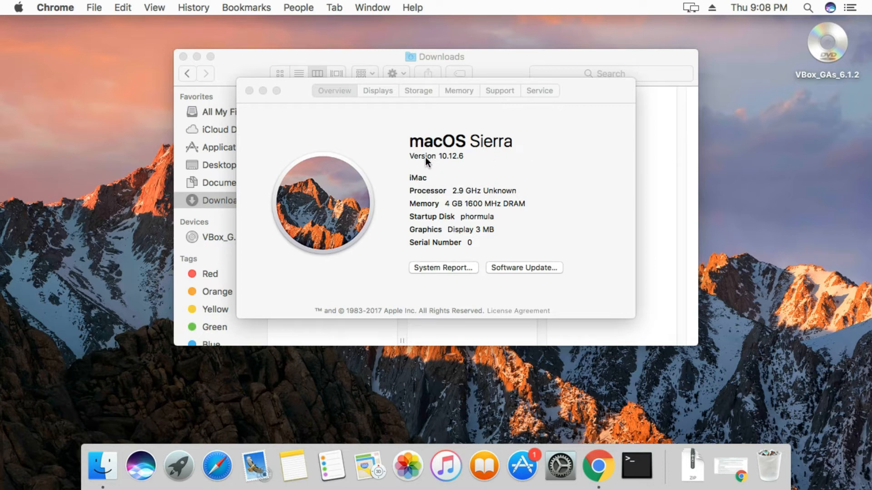
pyautogui.moveTo(473, 164)
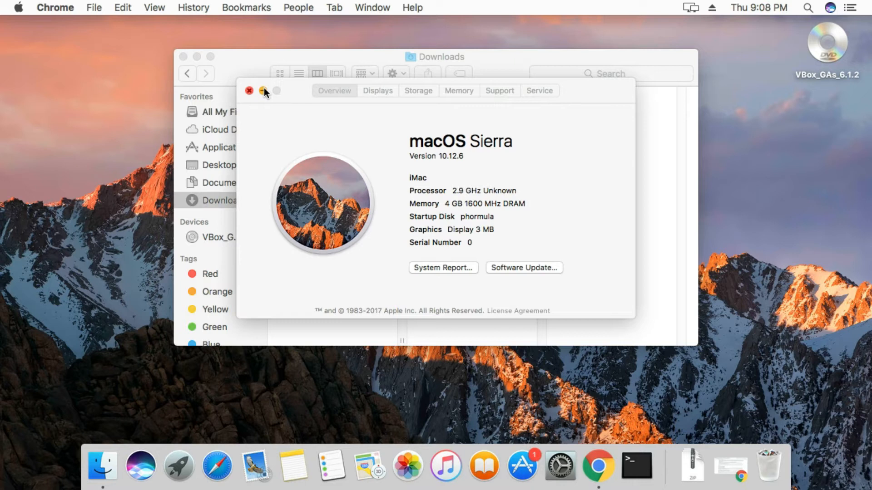
# Close the About This Mac window showing macOS Sierra 10.12.6
pyautogui.click(249, 91)
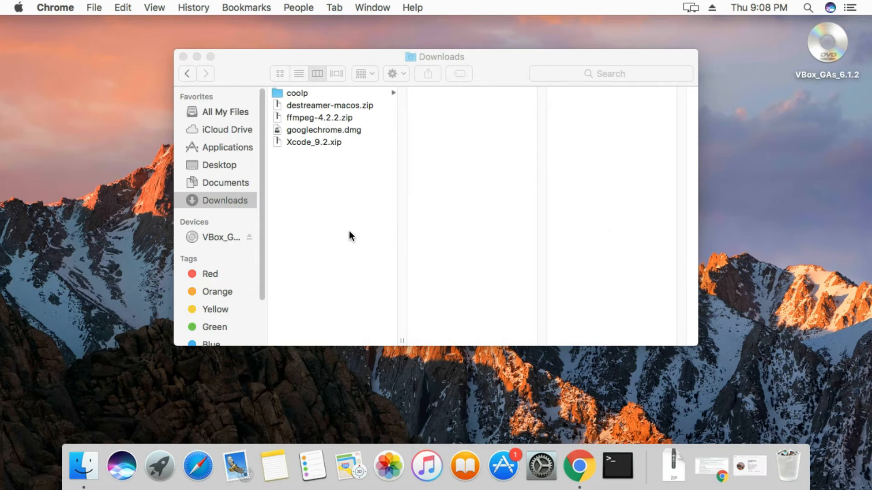
pyautogui.moveTo(350, 209)
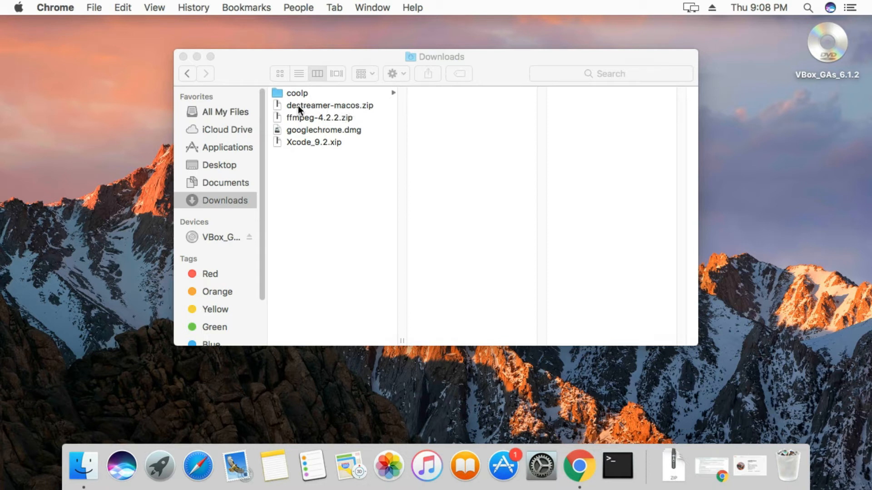
pyautogui.moveTo(334, 108)
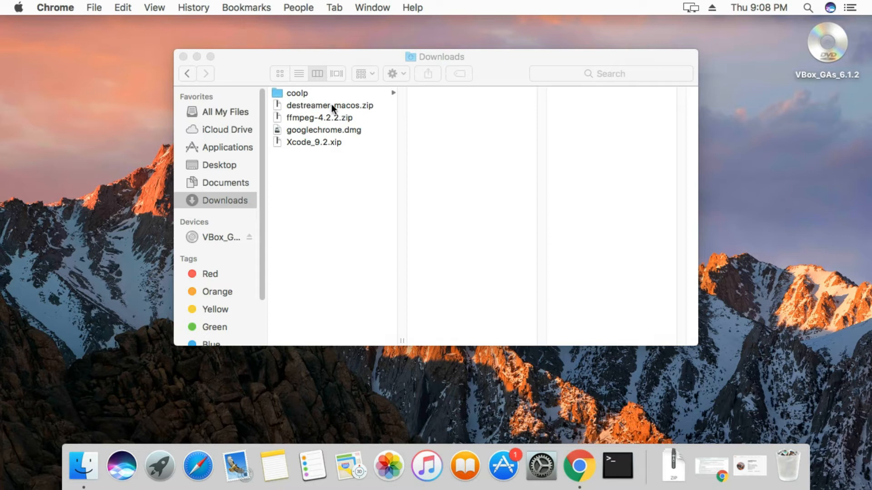
pyautogui.moveTo(325, 105)
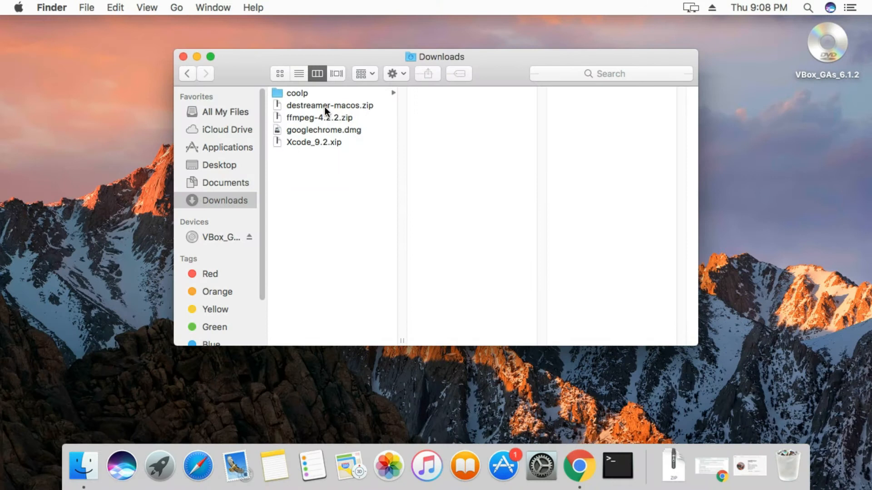
# Select destreamer-macos.zip in Downloads to preview the 166.3 MB archive
pyautogui.click(329, 106)
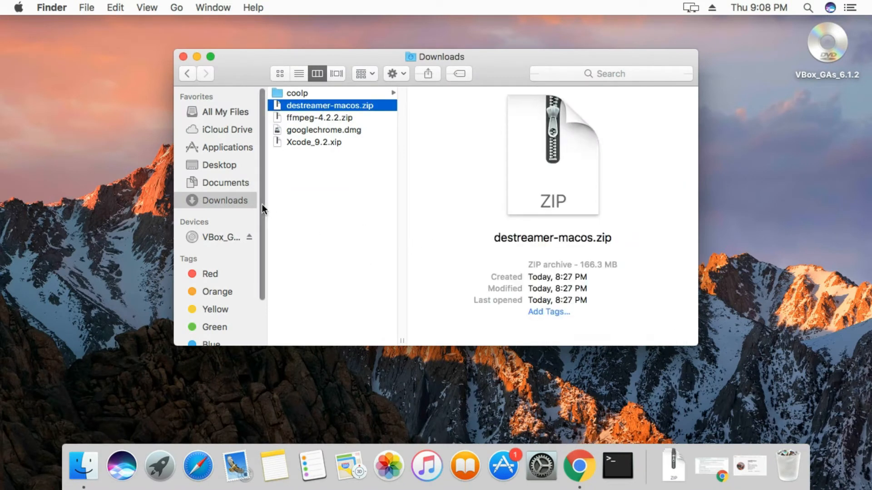
pyautogui.moveTo(265, 184)
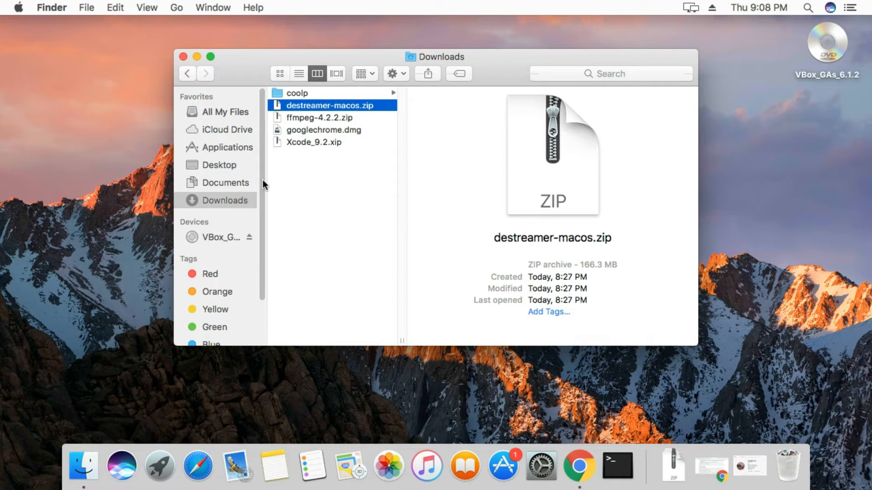
pyautogui.moveTo(216, 206)
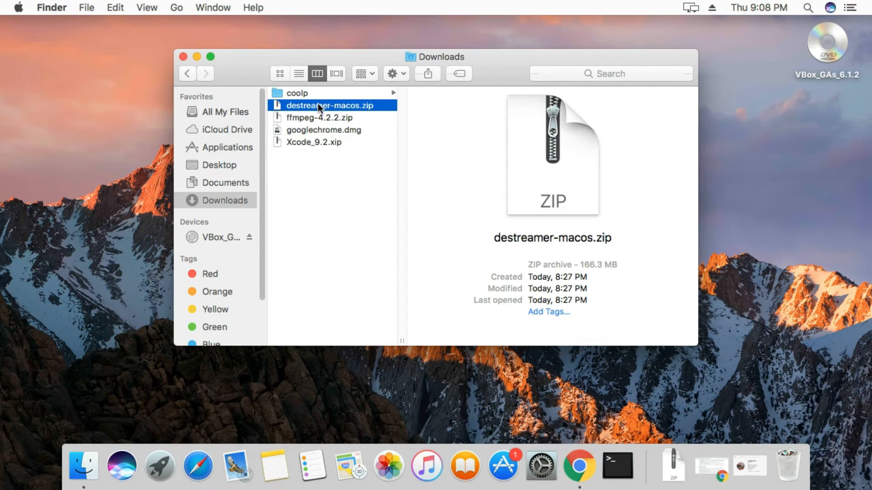
pyautogui.moveTo(321, 120)
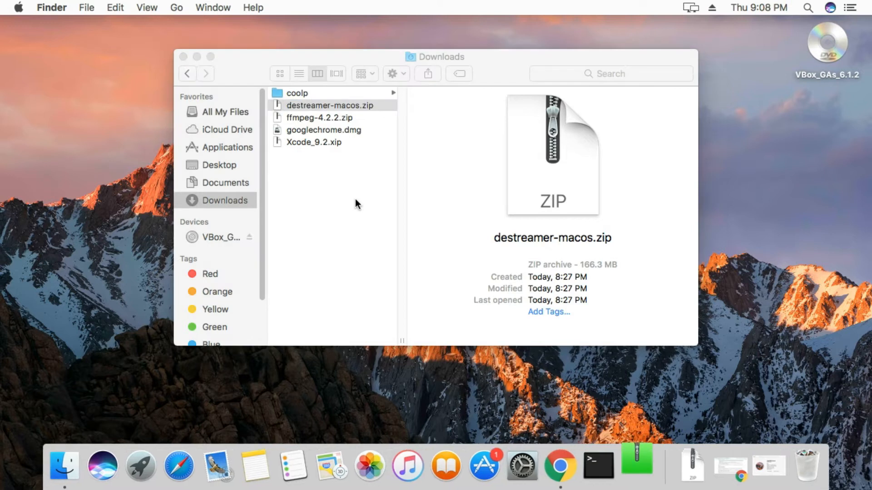
# Extract destreamer-macos.zip with Archive Utility
pyautogui.doubleClick(328, 105)
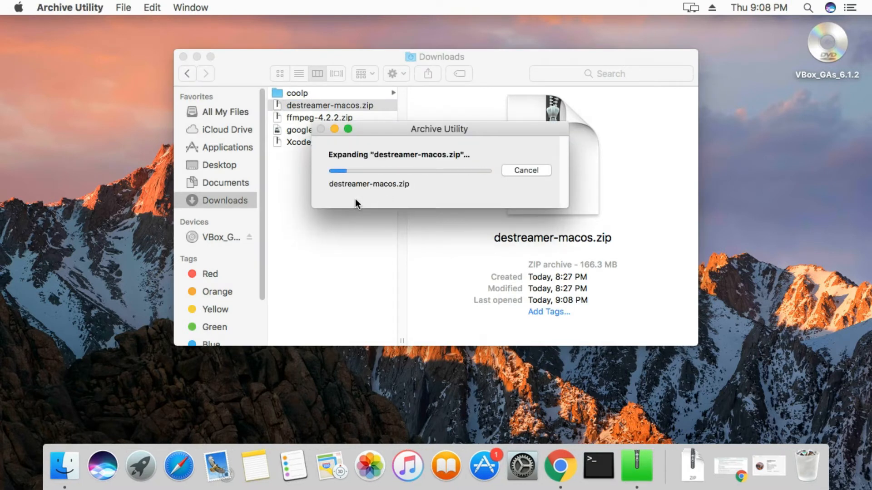
pyautogui.moveTo(313, 213)
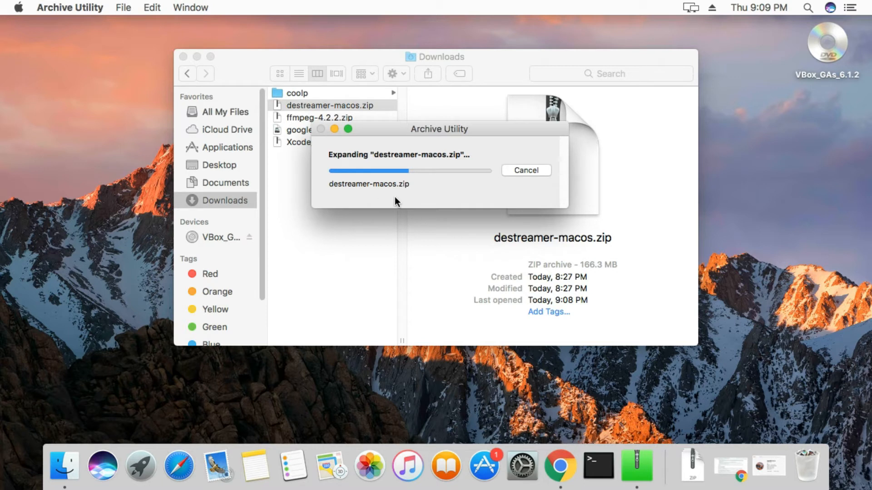
pyautogui.moveTo(445, 208)
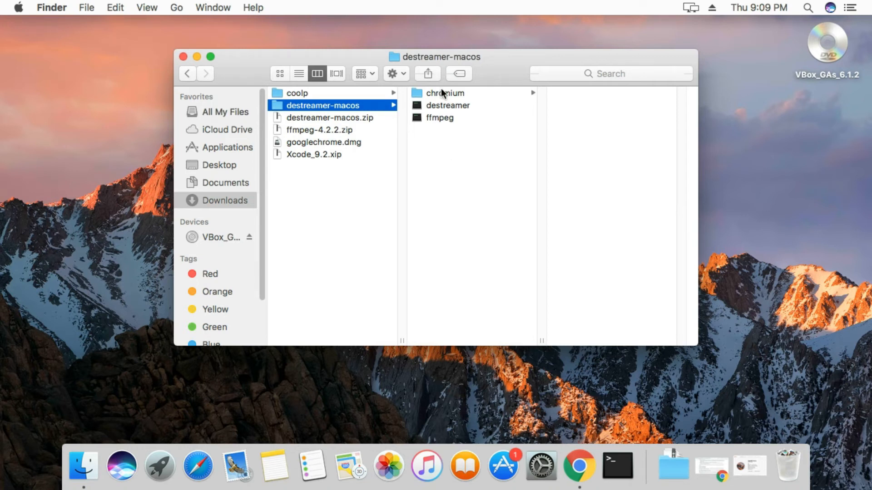
pyautogui.moveTo(342, 109)
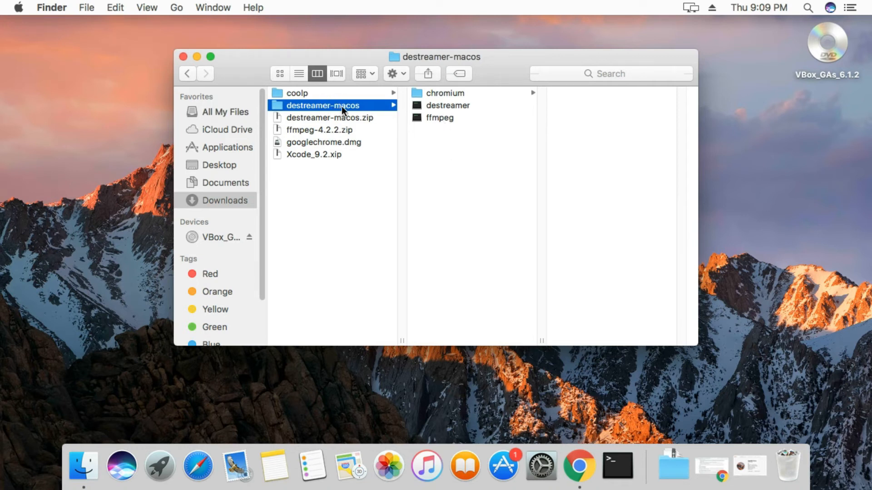
pyautogui.moveTo(449, 111)
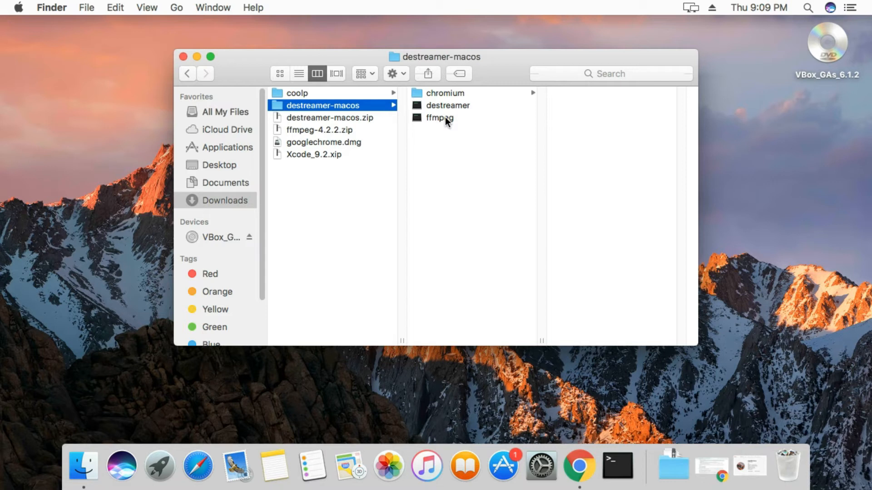
pyautogui.moveTo(523, 130)
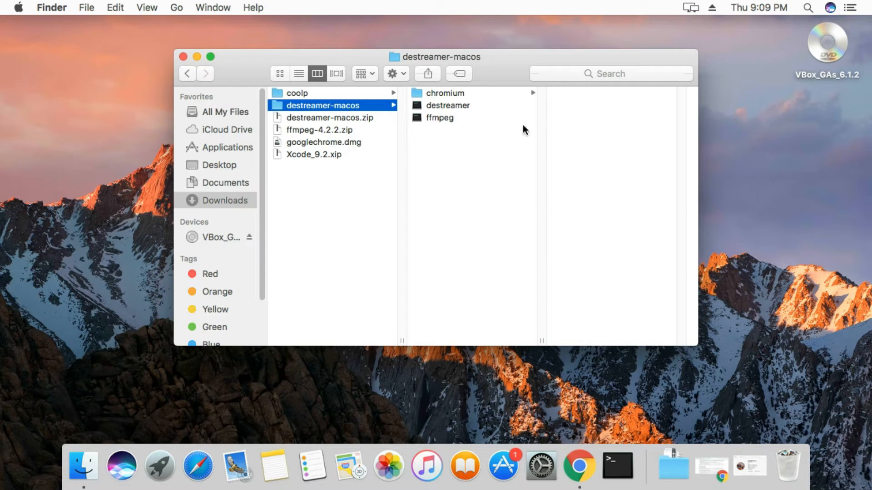
pyautogui.moveTo(784, 20)
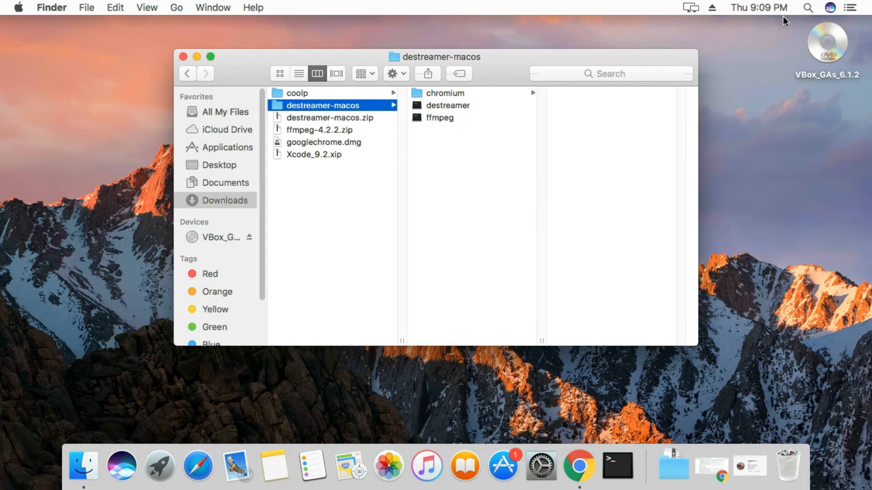
pyautogui.moveTo(807, 13)
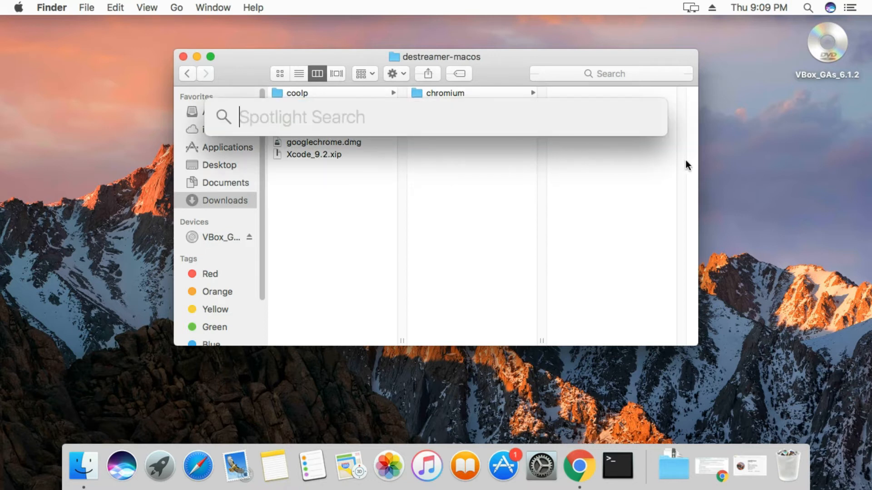
# Search Spotlight for 'ter' and launch Terminal
pyautogui.write('ter')
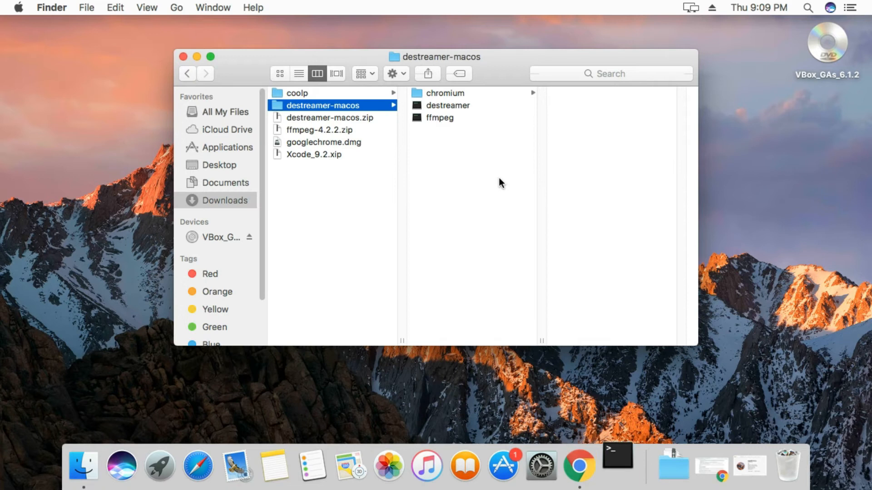
pyautogui.click(617, 465)
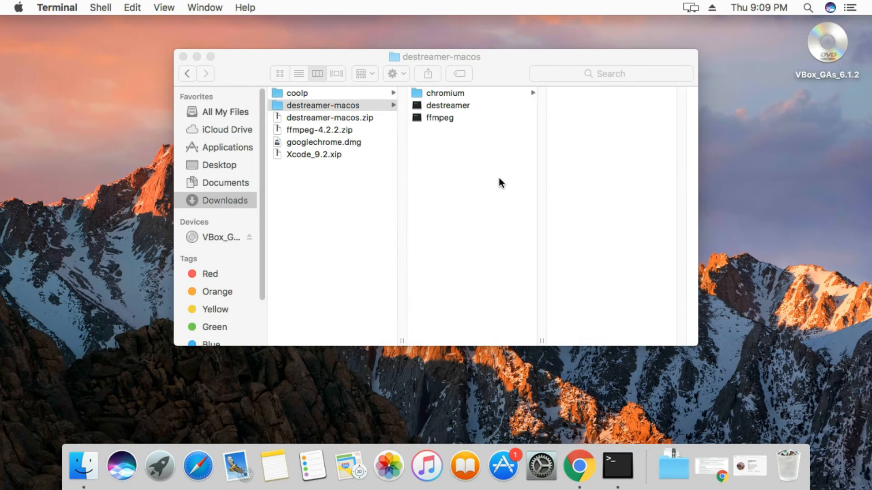
pyautogui.click(617, 466)
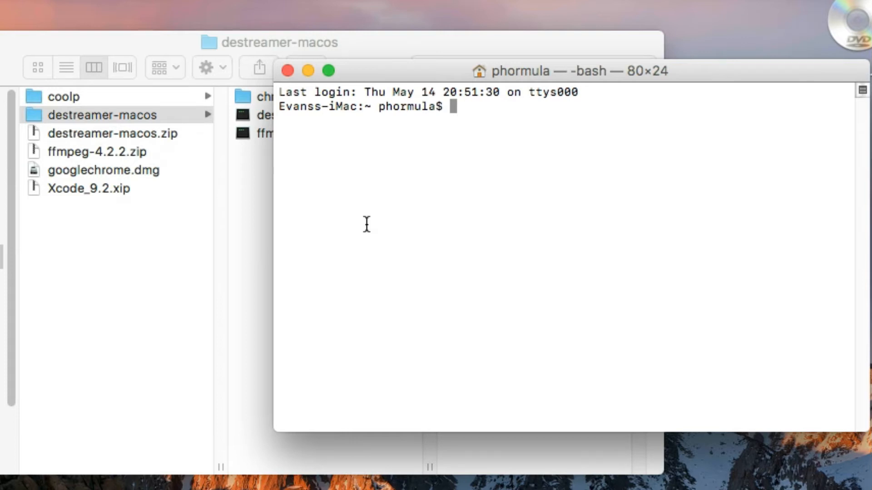
pyautogui.moveTo(426, 106)
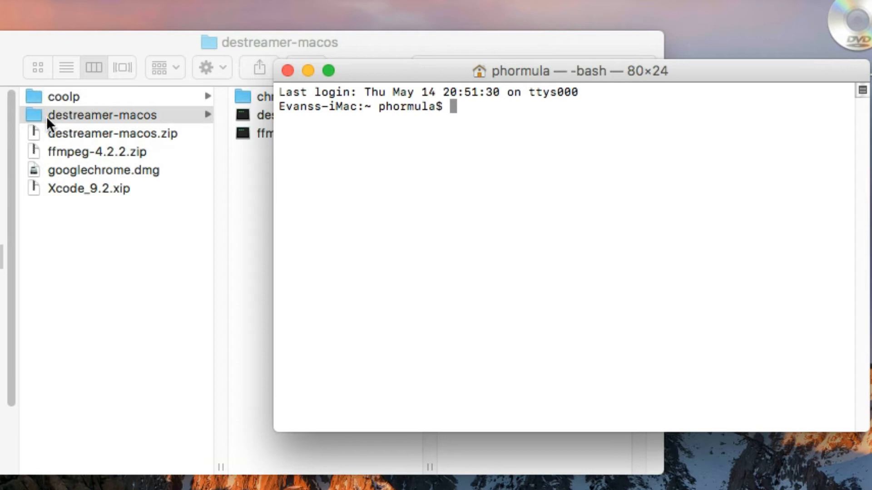
pyautogui.moveTo(55, 116)
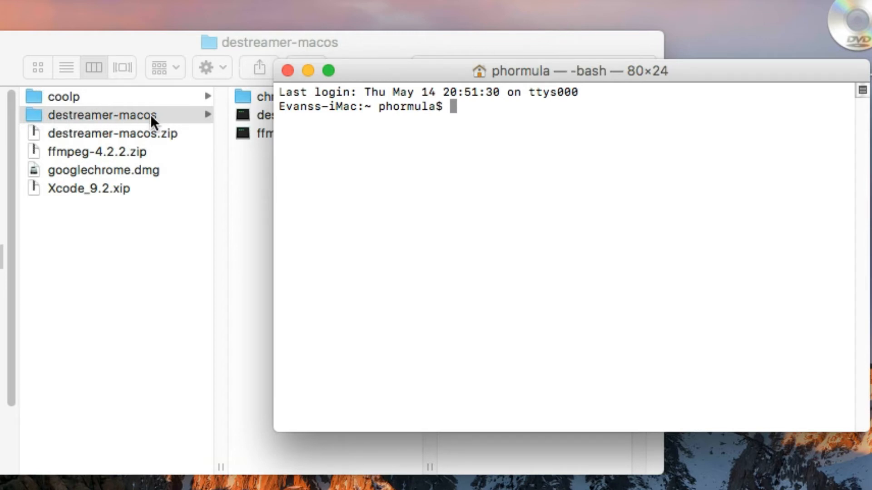
pyautogui.moveTo(297, 210)
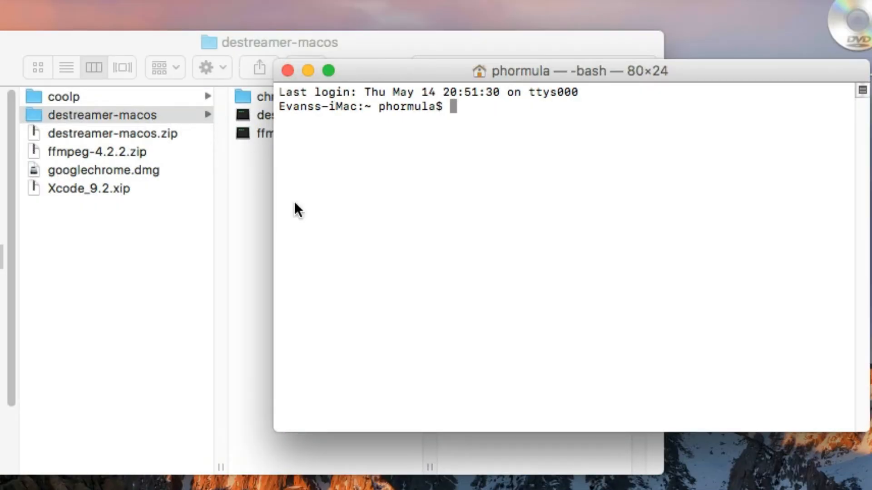
pyautogui.moveTo(430, 201)
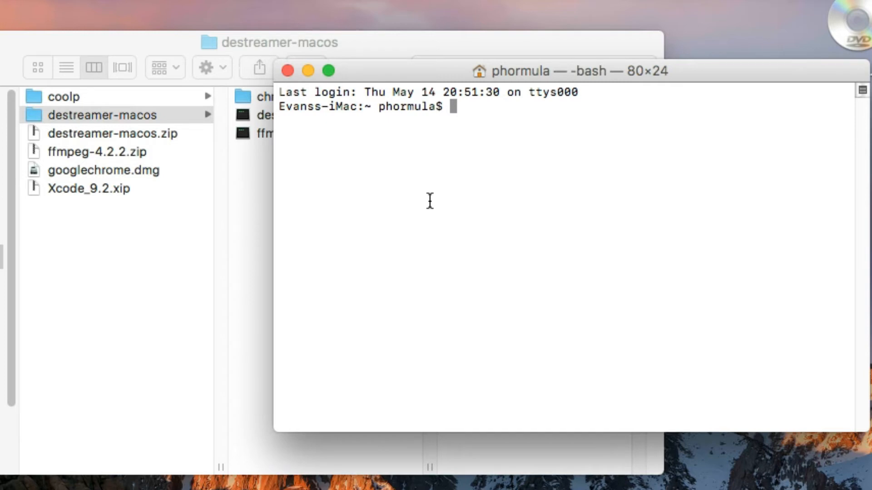
# Change the shell directory to ~/Downloads/destreamer-macos with cd
pyautogui.write('~')
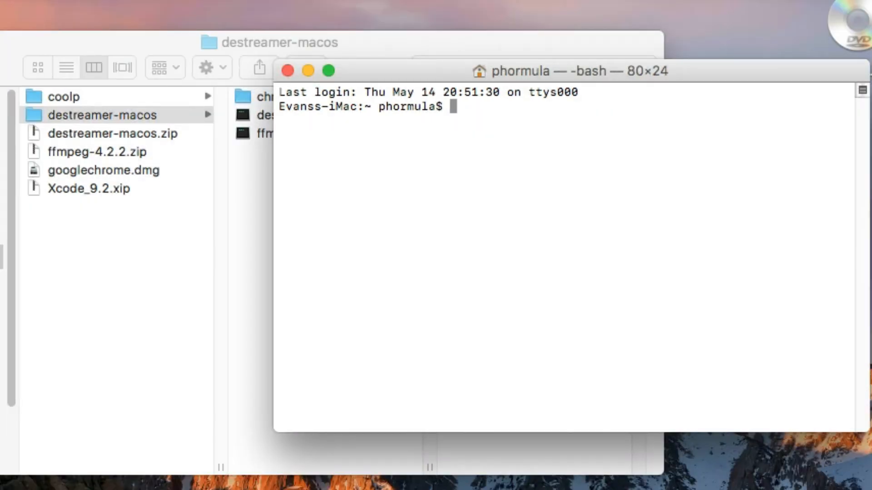
pyautogui.write('cd')
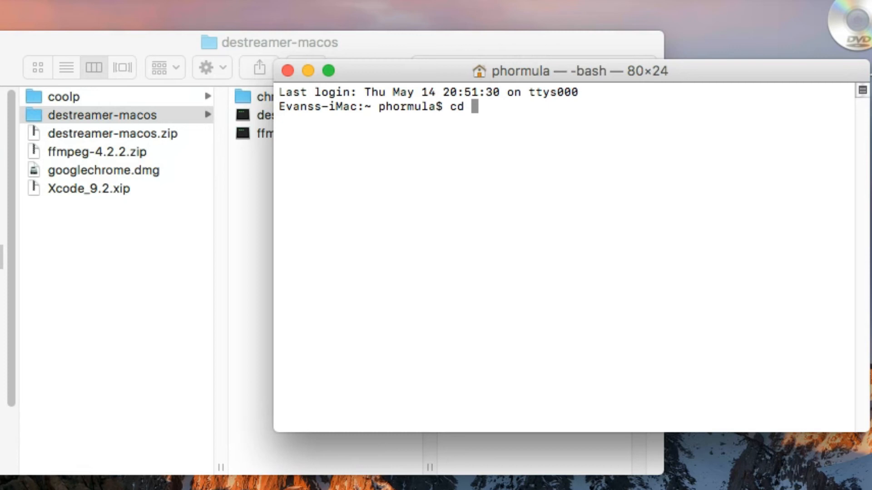
pyautogui.write('~/')
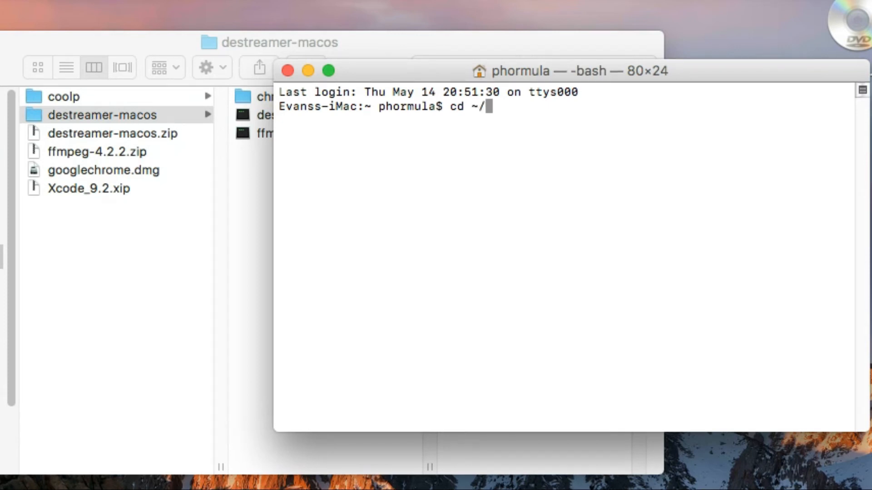
pyautogui.write('D')
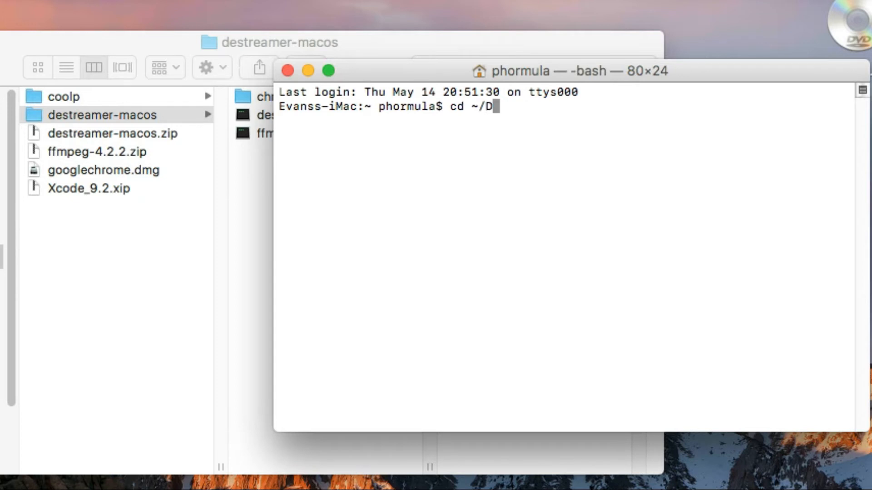
pyautogui.write('ownlo')
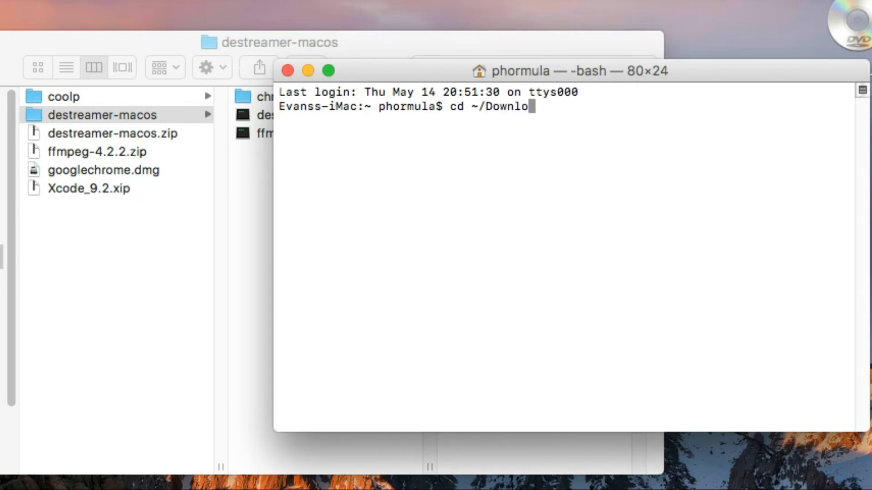
pyautogui.write('ds')
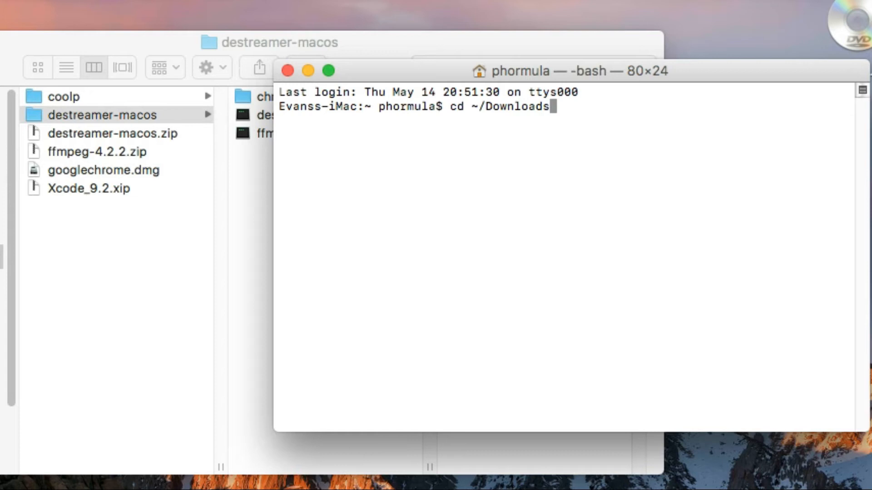
pyautogui.write('/d')
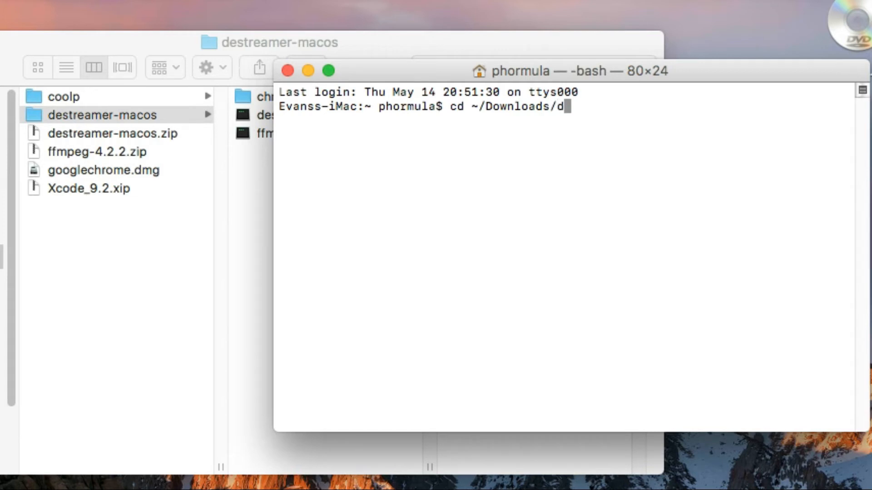
pyautogui.write('es')
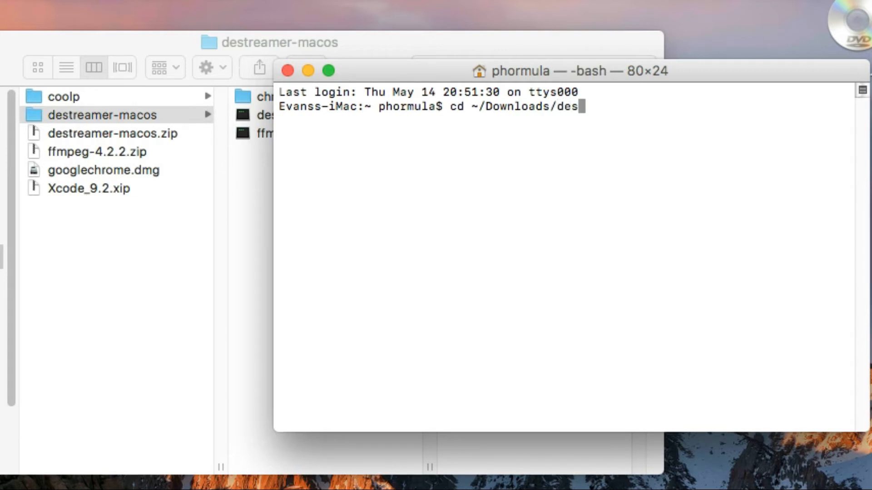
pyautogui.write('treamer')
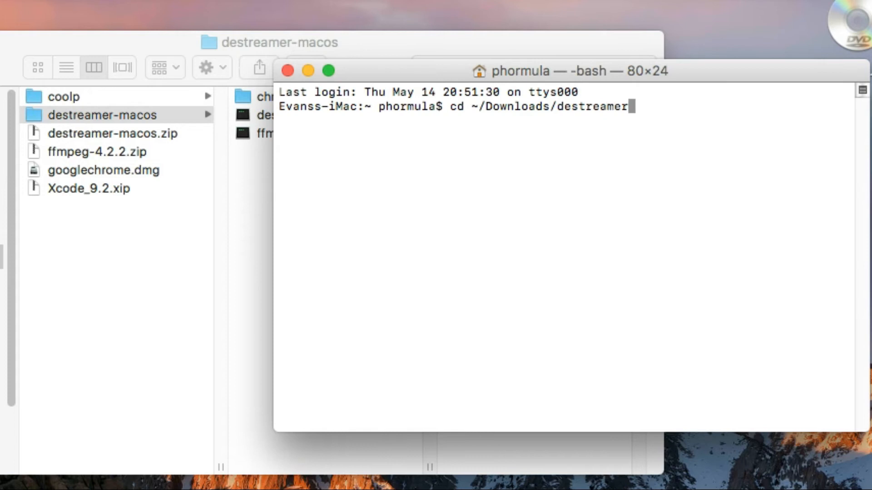
pyautogui.write('-ma')
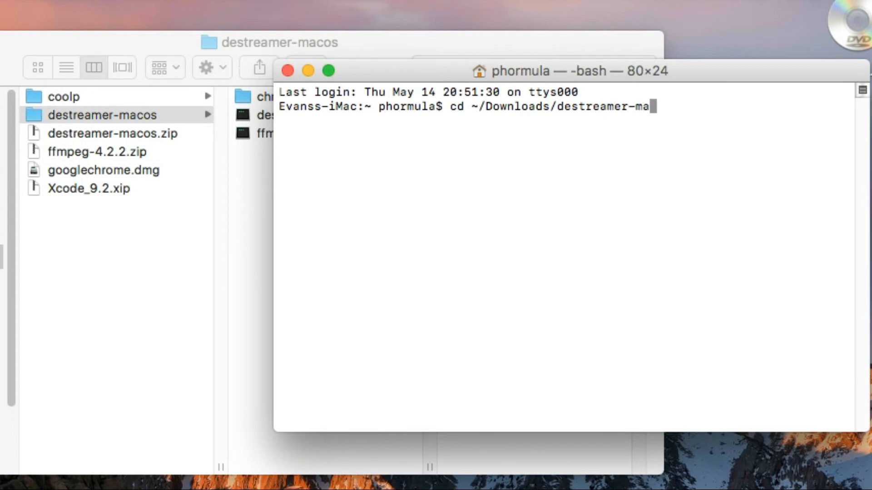
pyautogui.press('enter')
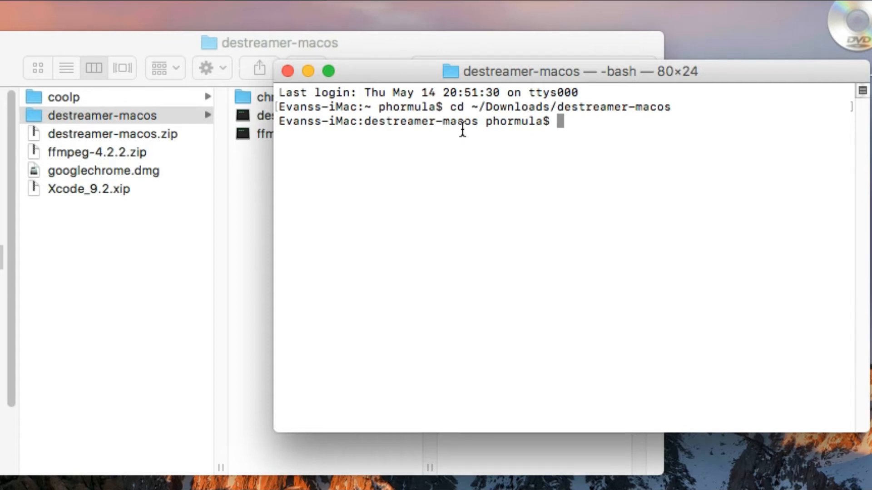
pyautogui.moveTo(584, 131)
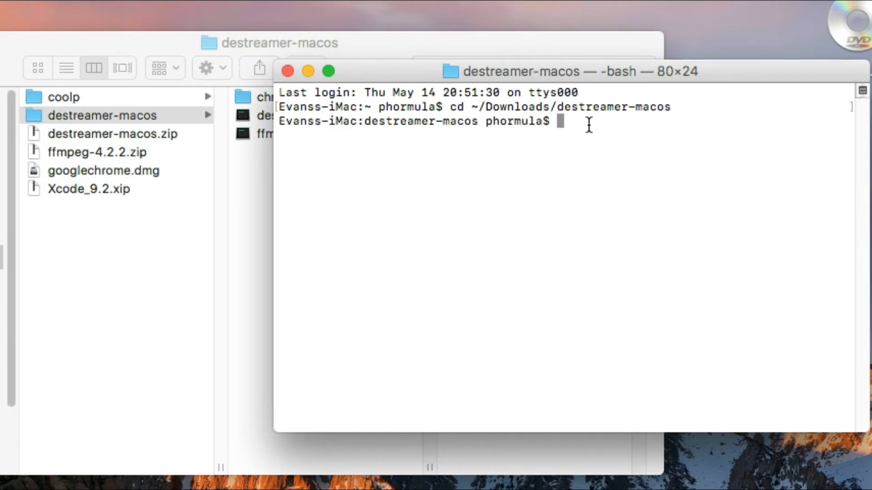
# Move ffmpeg into /usr/local/bin with mv ffmpeg /usr/local/bin
pyautogui.write('mv')
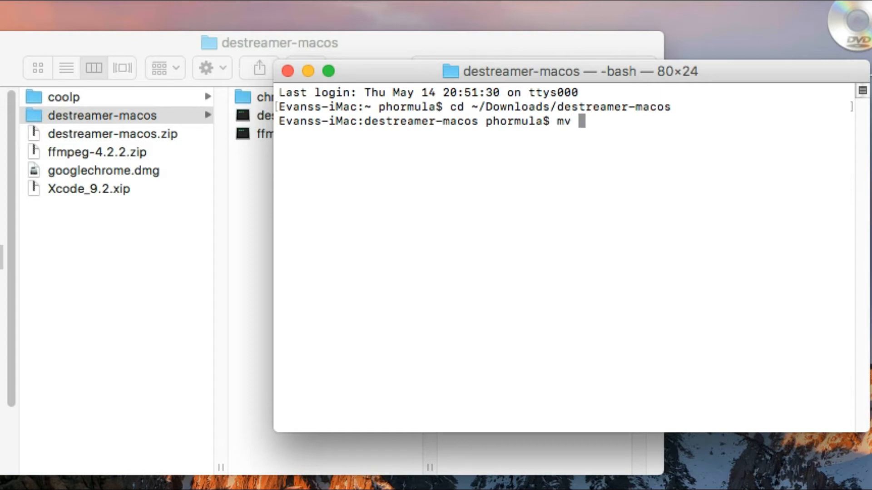
pyautogui.write('ffm')
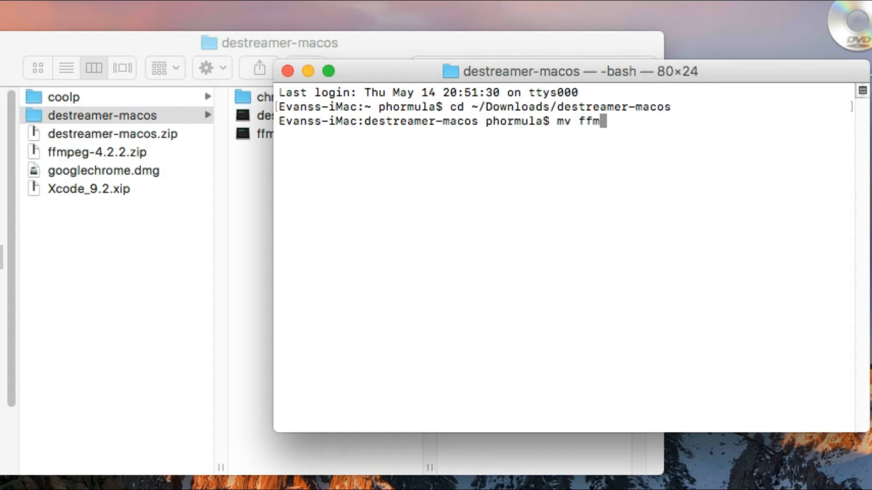
pyautogui.write('peg')
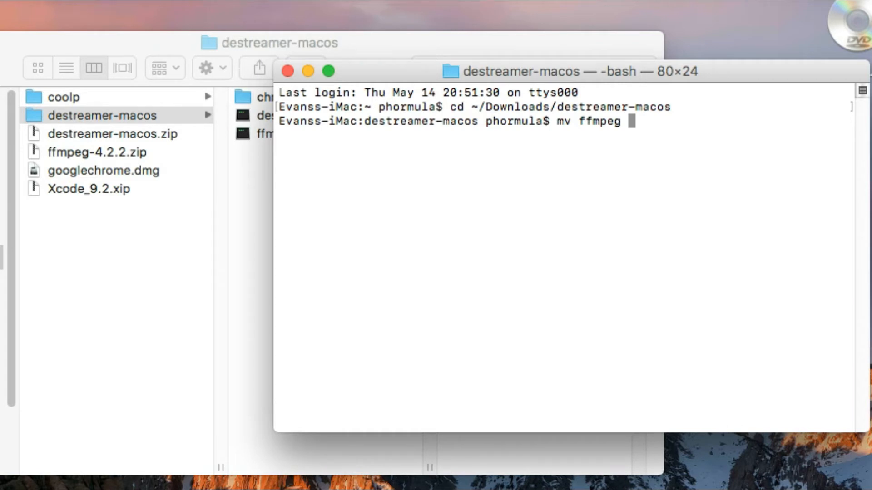
pyautogui.write('/usr')
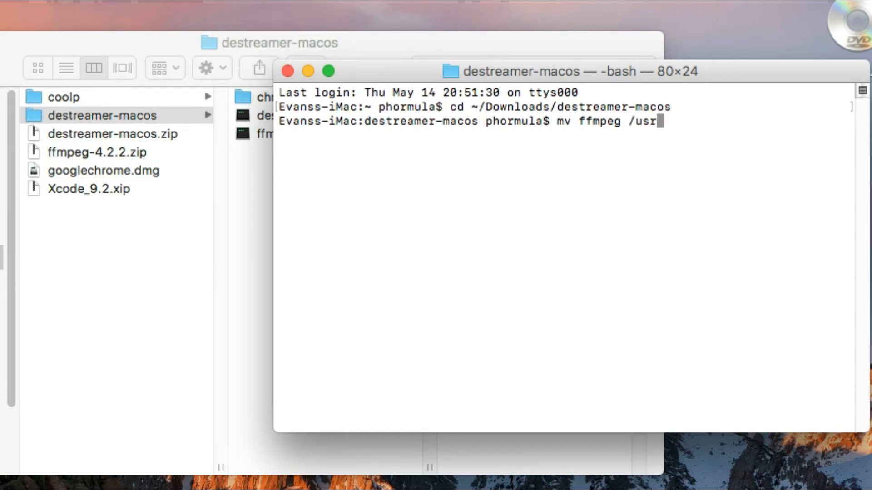
pyautogui.write('/local')
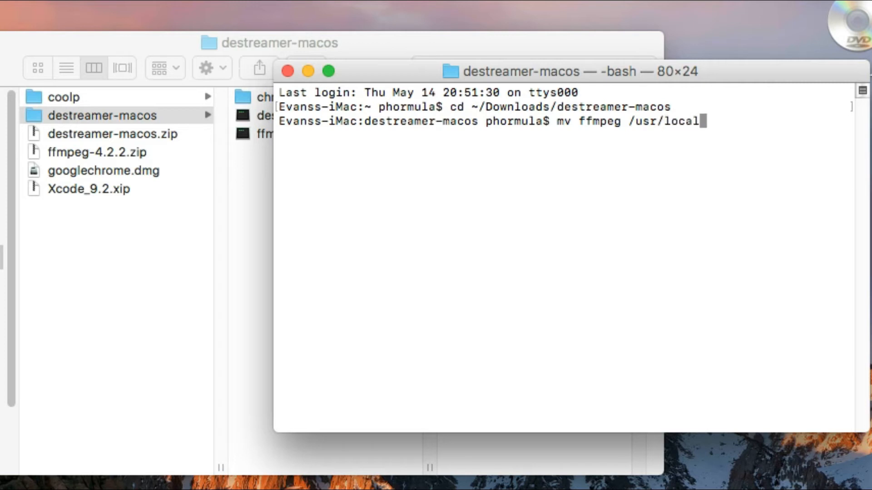
pyautogui.write('/')
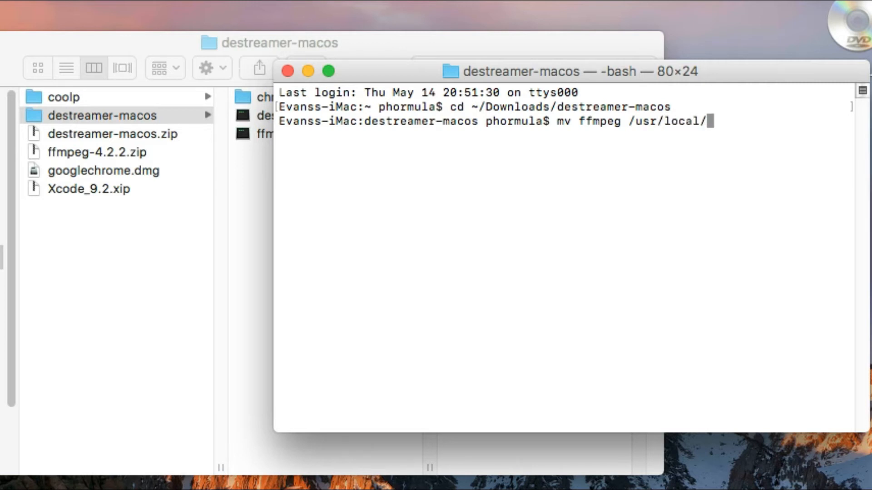
pyautogui.write('bin')
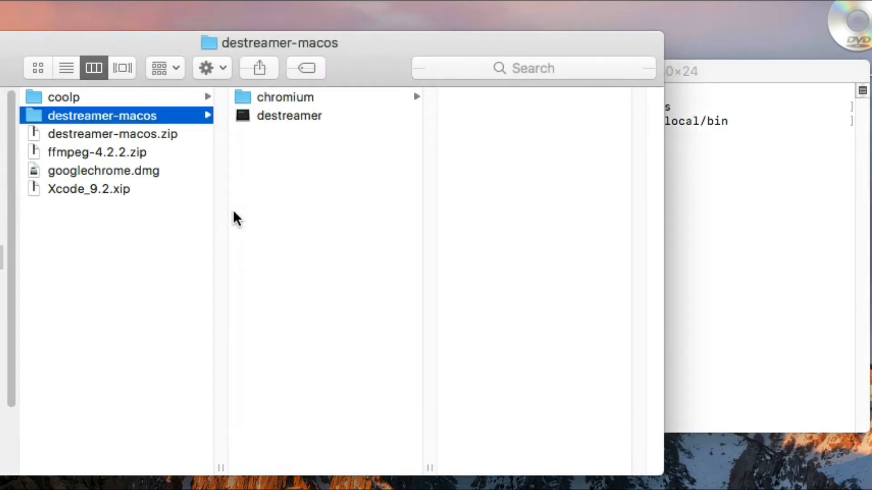
pyautogui.moveTo(253, 148)
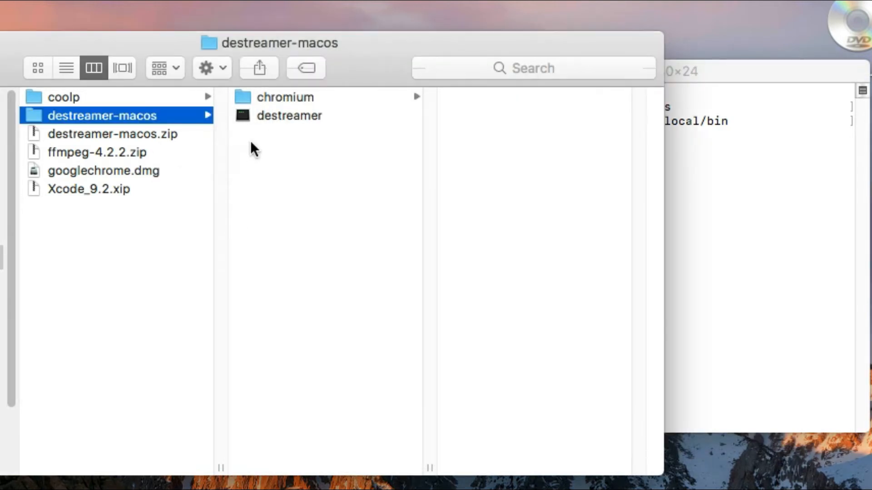
pyautogui.moveTo(311, 143)
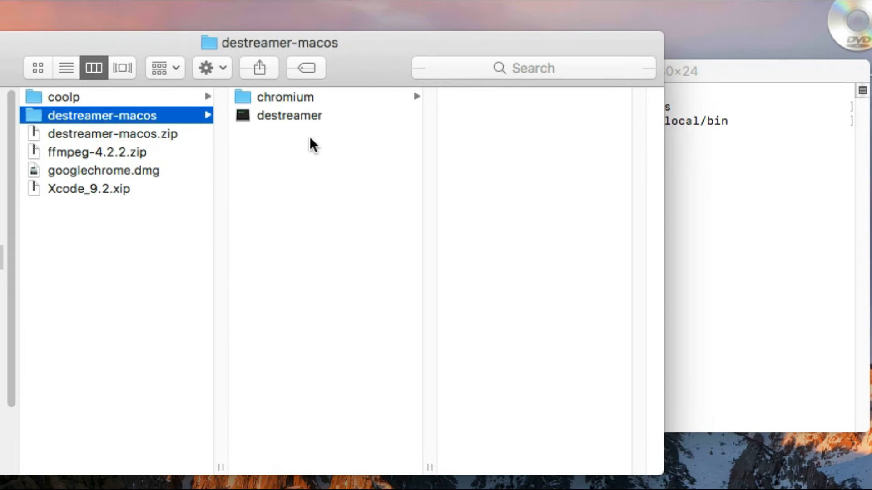
pyautogui.moveTo(570, 225)
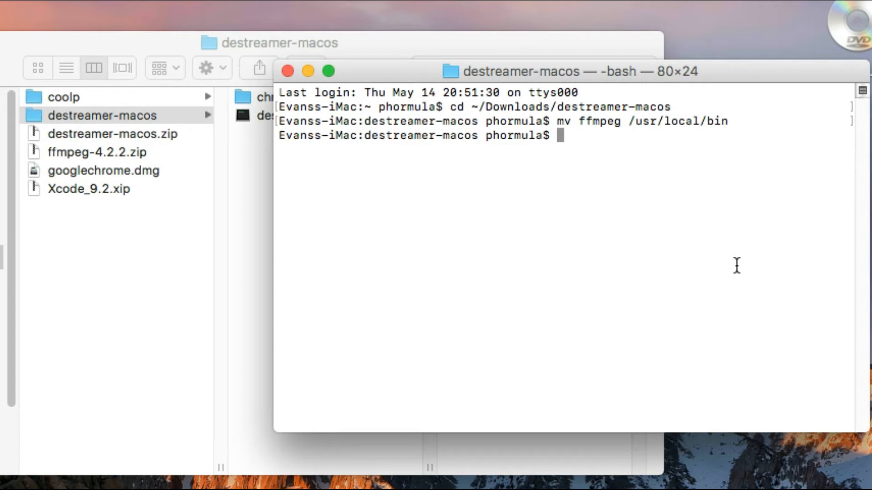
# Run ffmpeg to print its build details and usage, then start typing clear
pyautogui.write('ff')
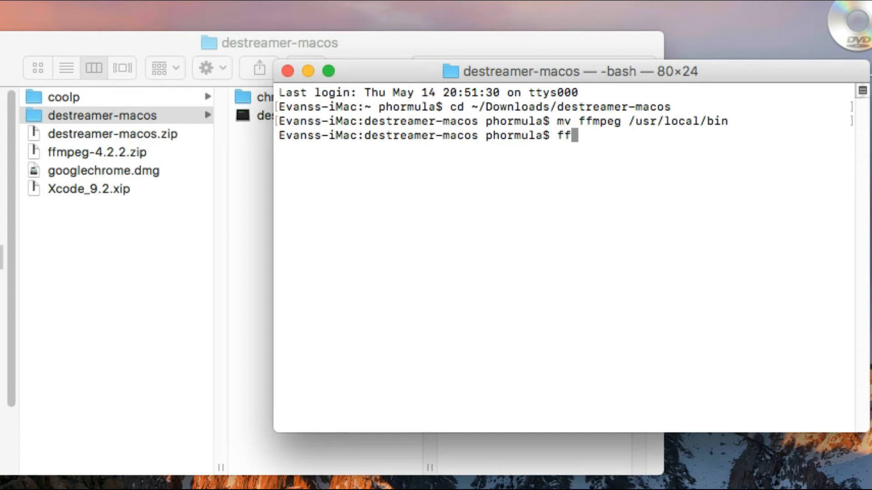
pyautogui.write('mpeg')
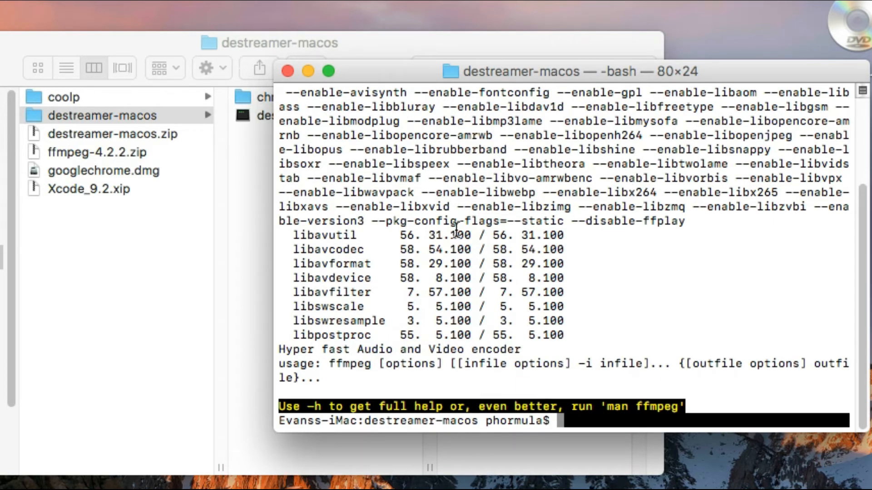
pyautogui.moveTo(389, 197)
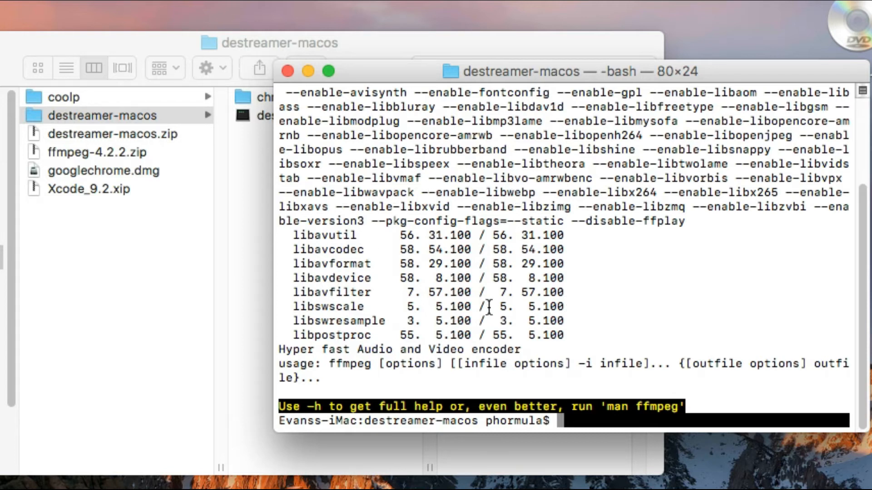
pyautogui.moveTo(600, 350)
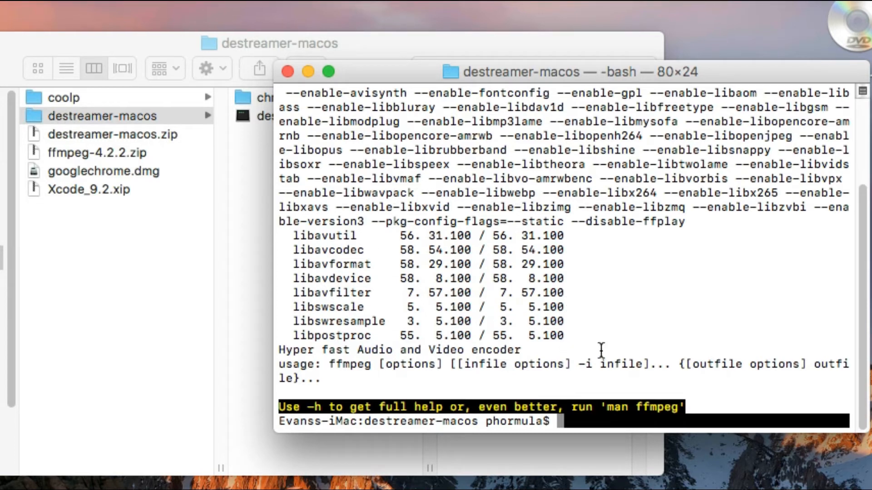
pyautogui.moveTo(472, 142)
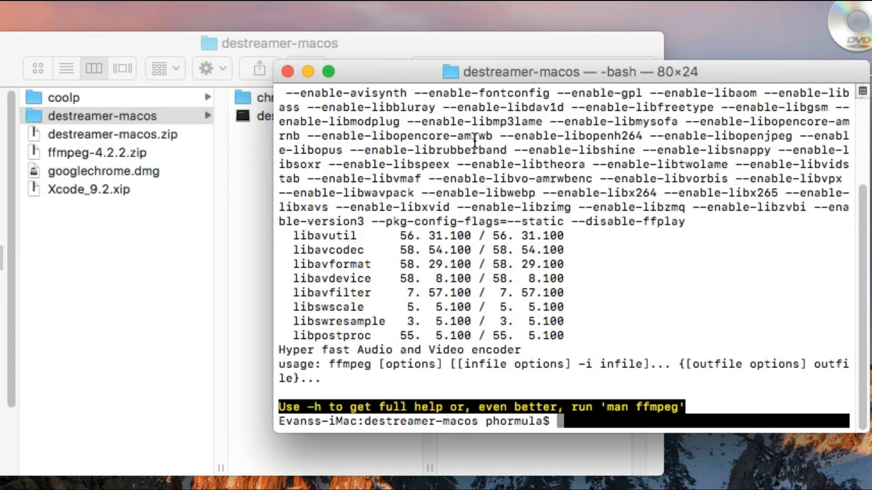
pyautogui.moveTo(560, 421)
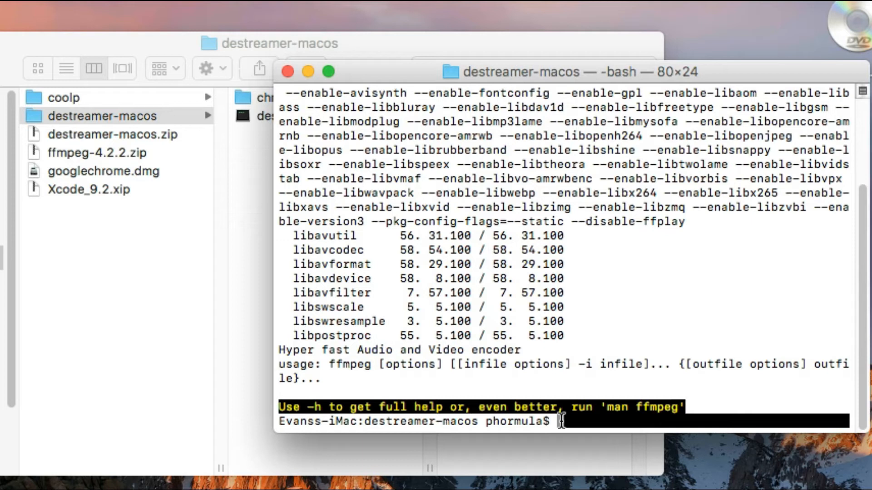
pyautogui.write('clea')
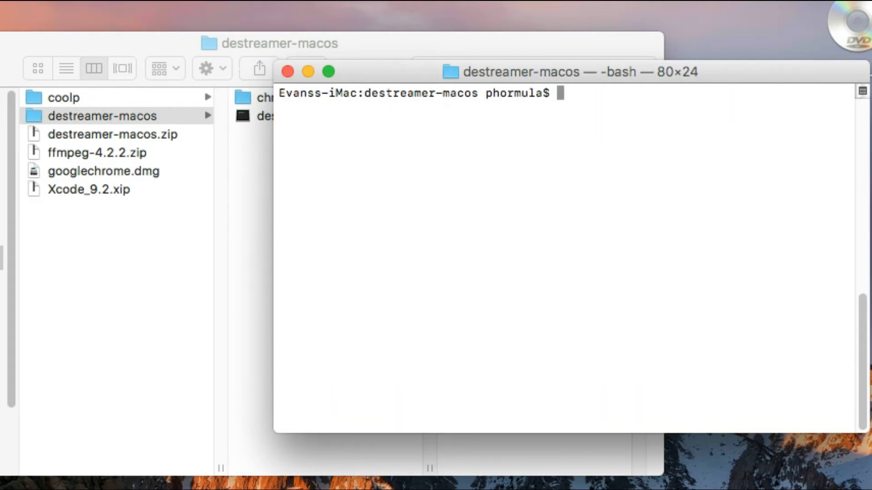
pyautogui.moveTo(360, 416)
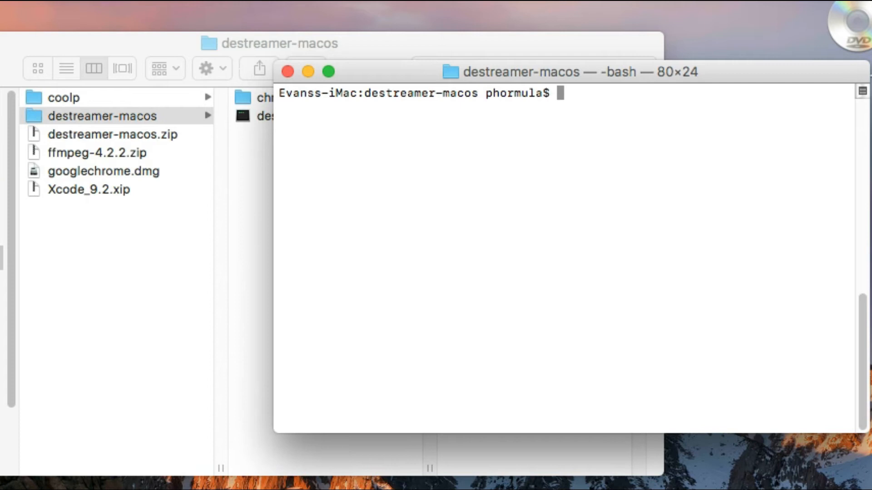
pyautogui.moveTo(85, 131)
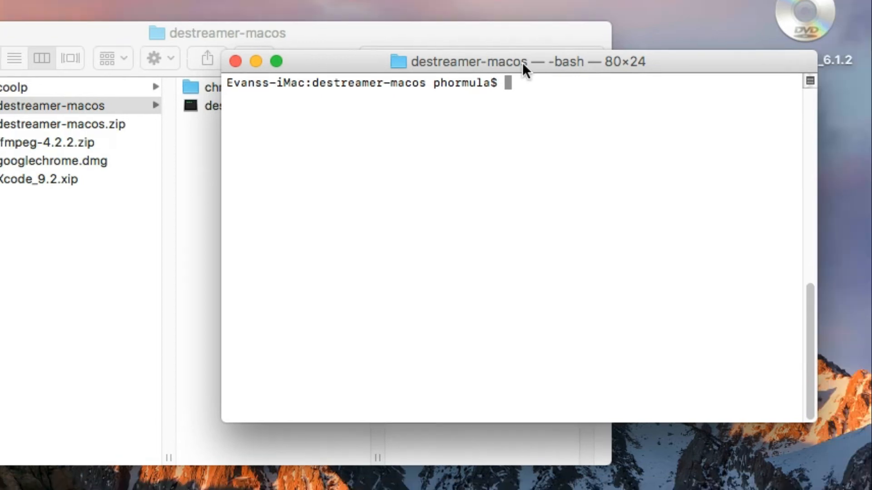
# Drag a window to rearrange Terminal and Finder on the desktop
pyautogui.moveTo(525, 61); pyautogui.dragTo(389, 46)
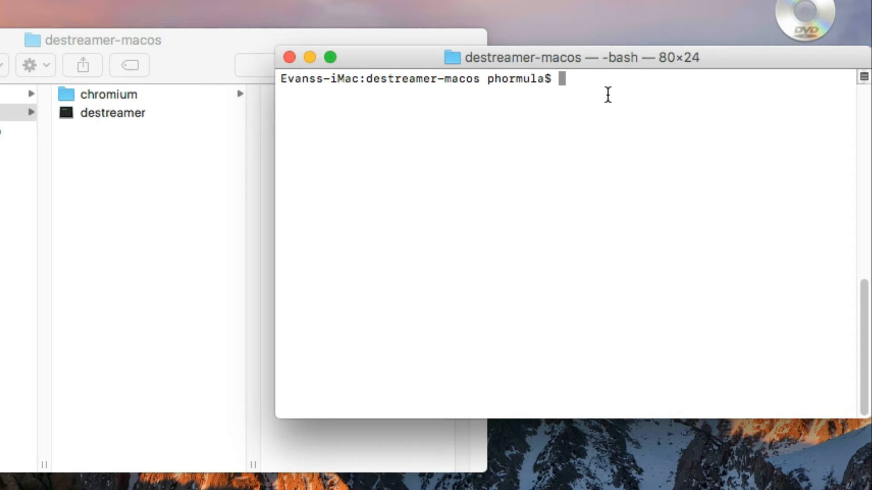
pyautogui.moveTo(114, 123)
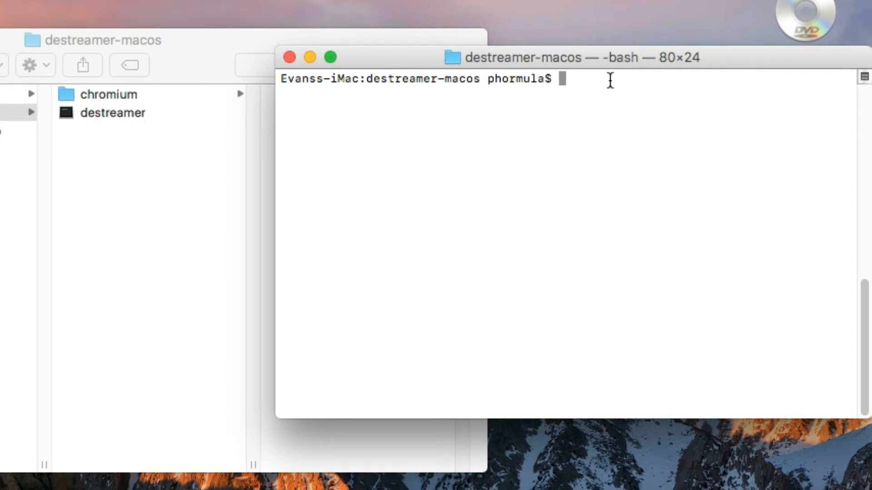
# Try destreamer, then run ./destreamer to display its help options
pyautogui.write('d')
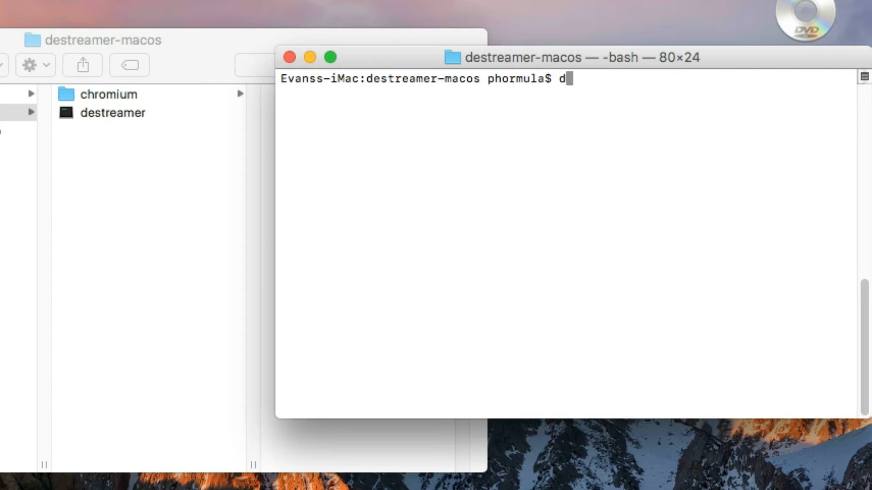
pyautogui.write('estreamer')
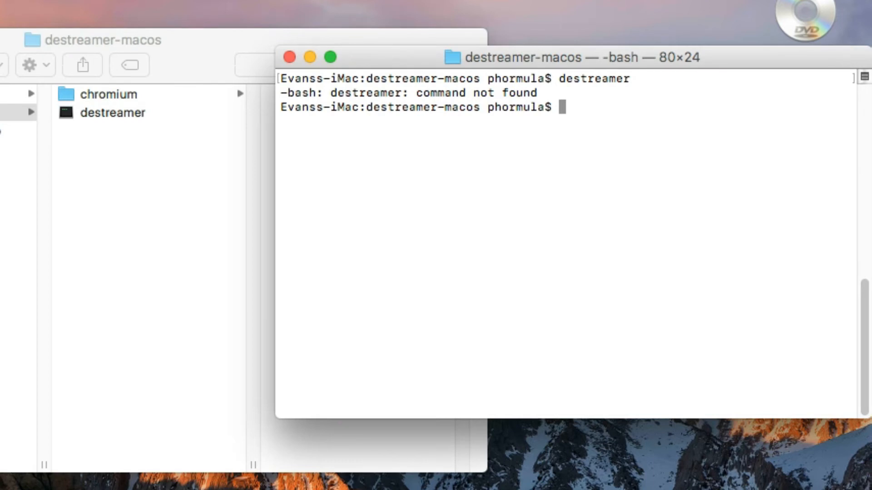
pyautogui.write('.')
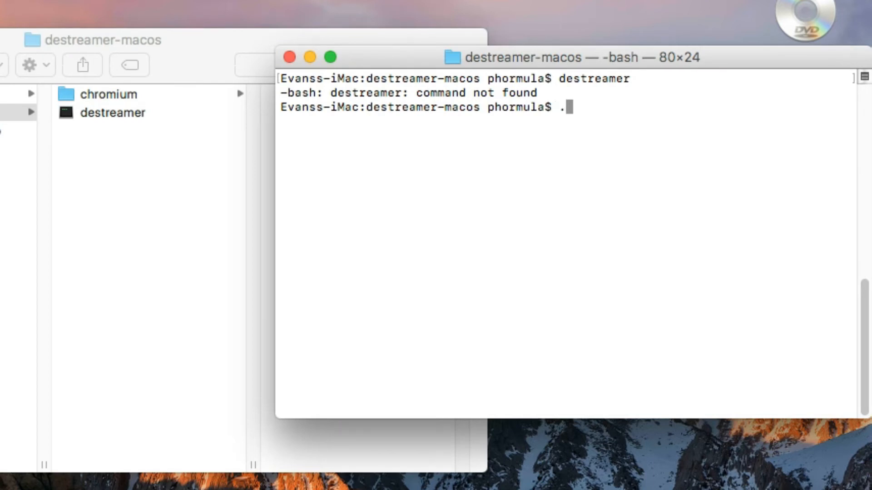
pyautogui.write('/')
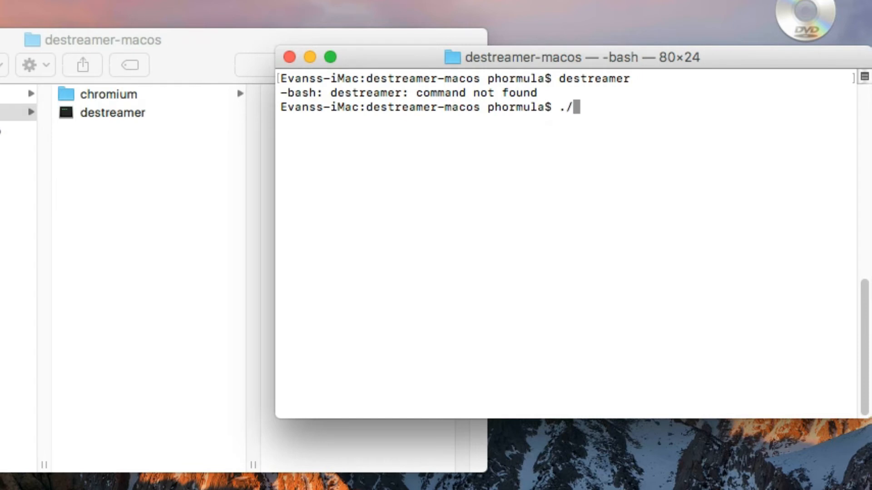
pyautogui.write('destreamer')
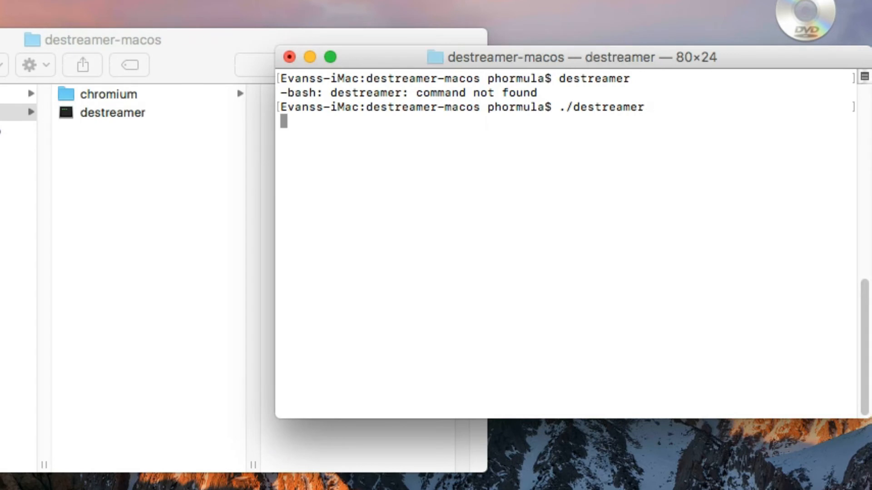
pyautogui.press('Return')
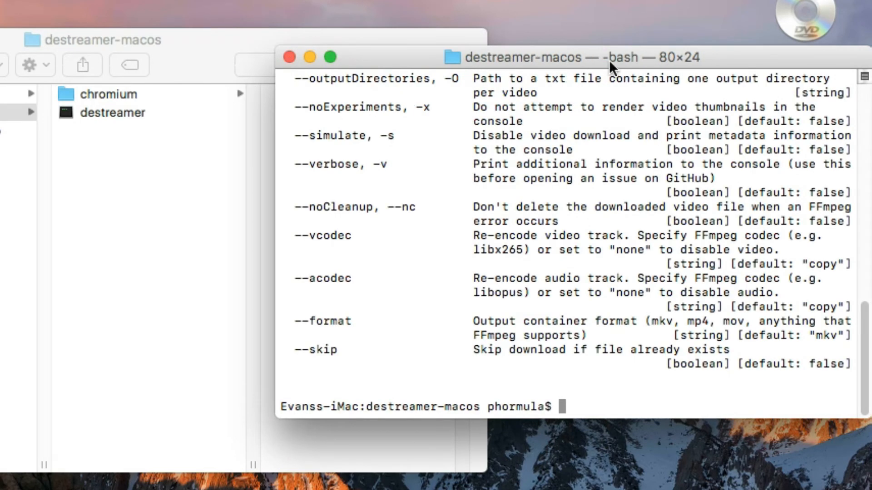
pyautogui.moveTo(591, 194)
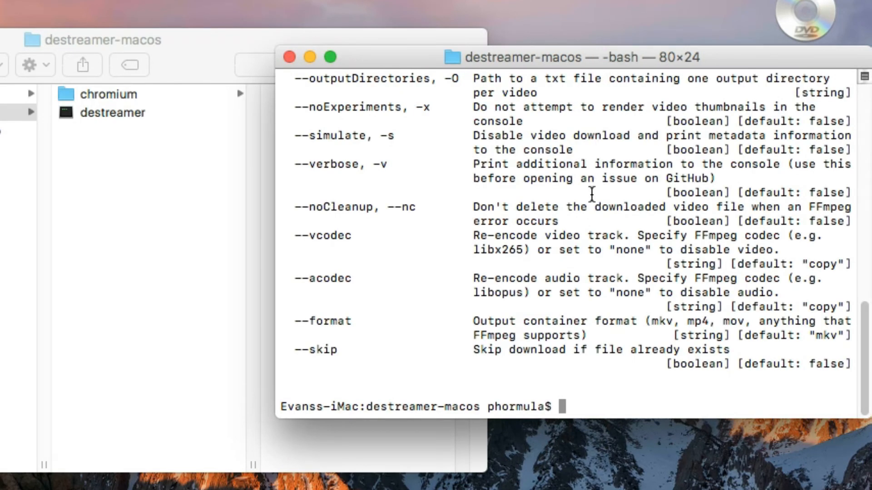
pyautogui.moveTo(575, 147)
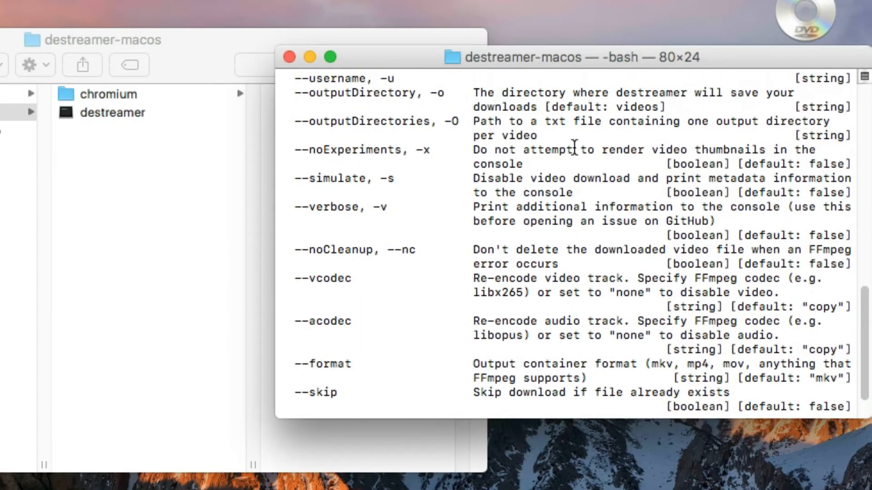
# Scroll through destreamer's help output and start typing clear
pyautogui.scroll(3)
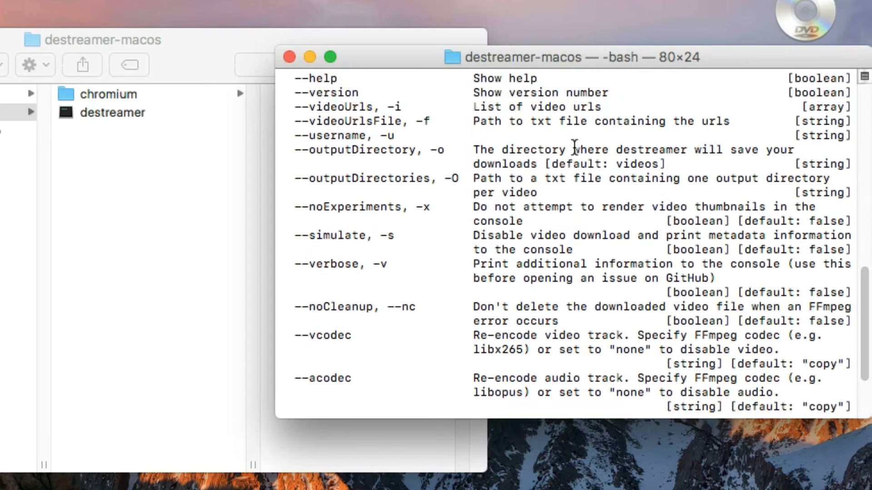
pyautogui.scroll(-3)
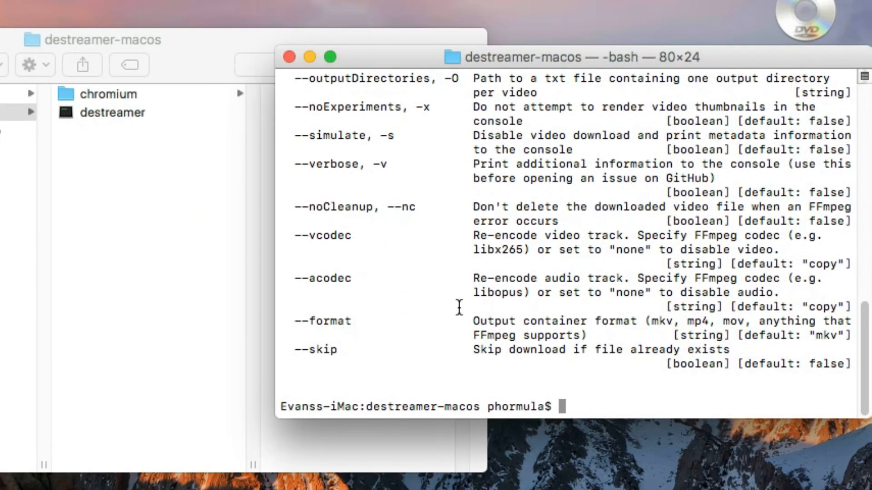
pyautogui.moveTo(661, 326)
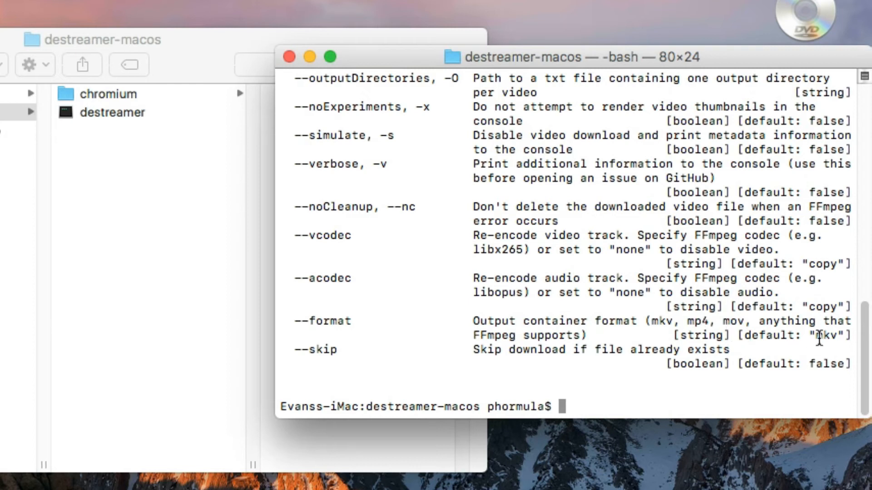
pyautogui.moveTo(634, 382)
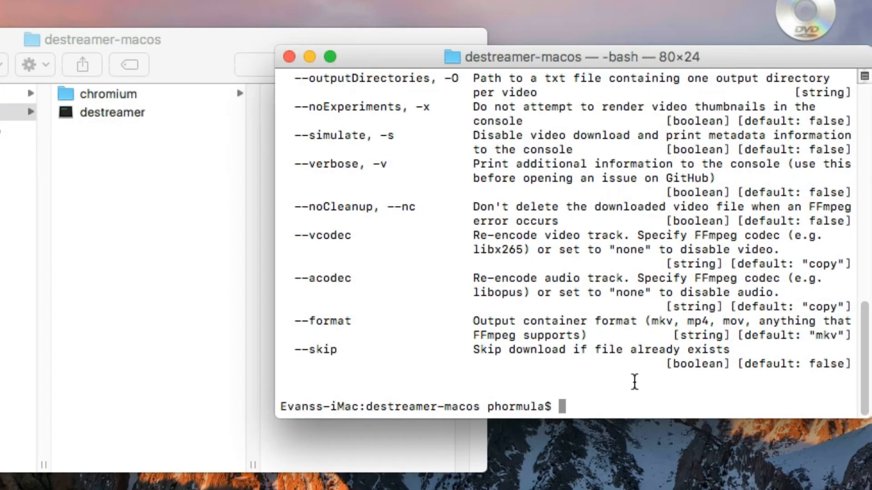
pyautogui.moveTo(578, 403)
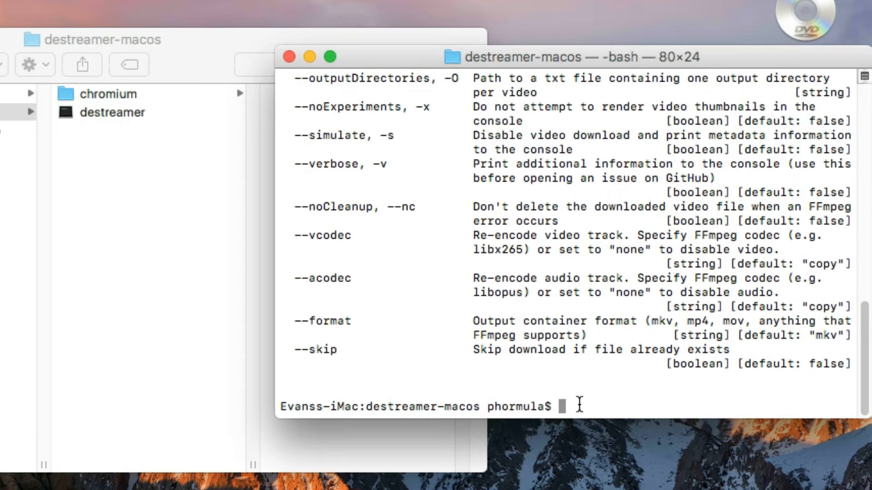
pyautogui.write('clea')
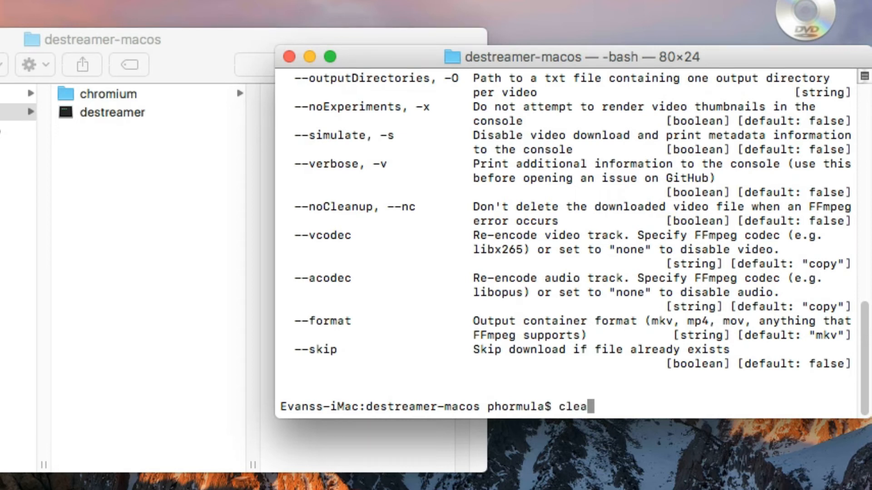
pyautogui.press('Return')
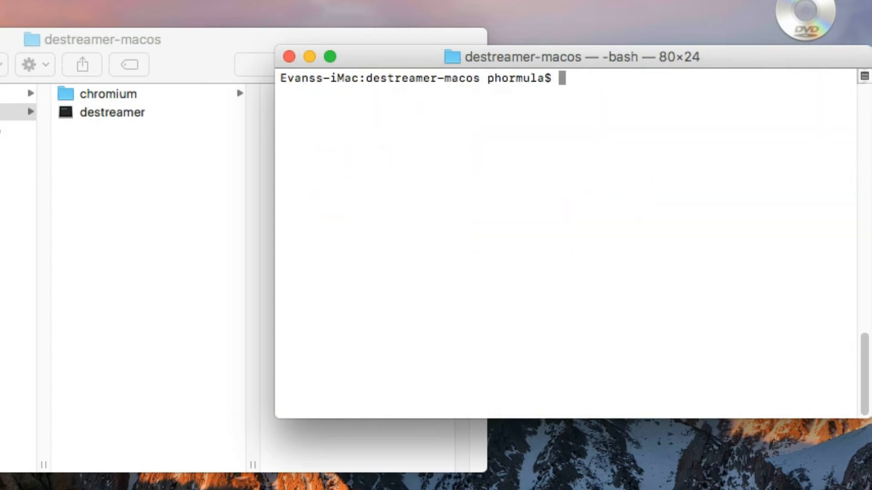
pyautogui.moveTo(559, 115)
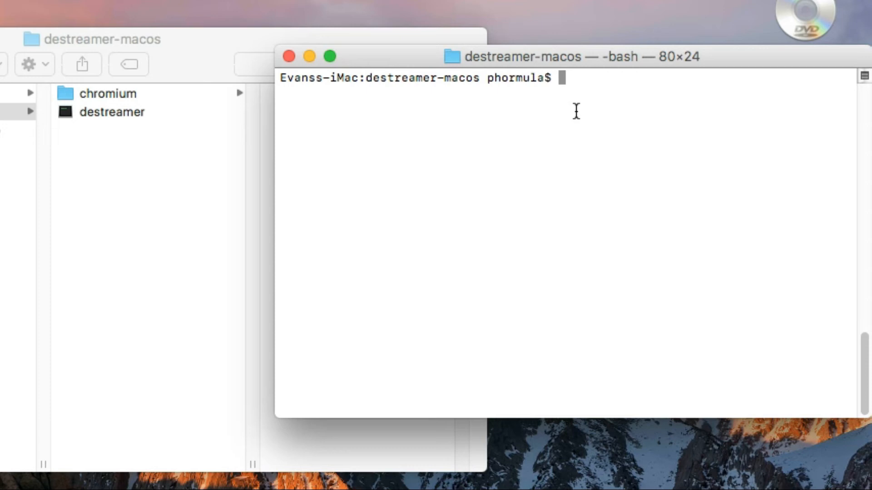
pyautogui.write('./')
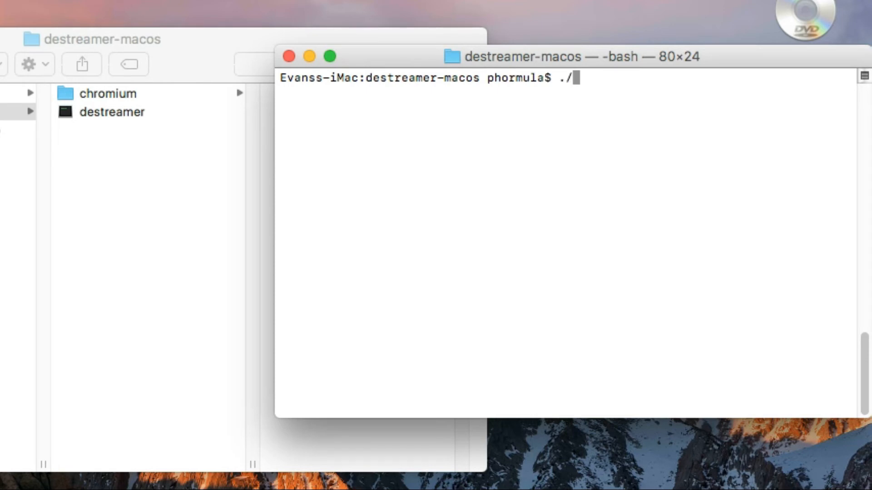
pyautogui.write('destream')
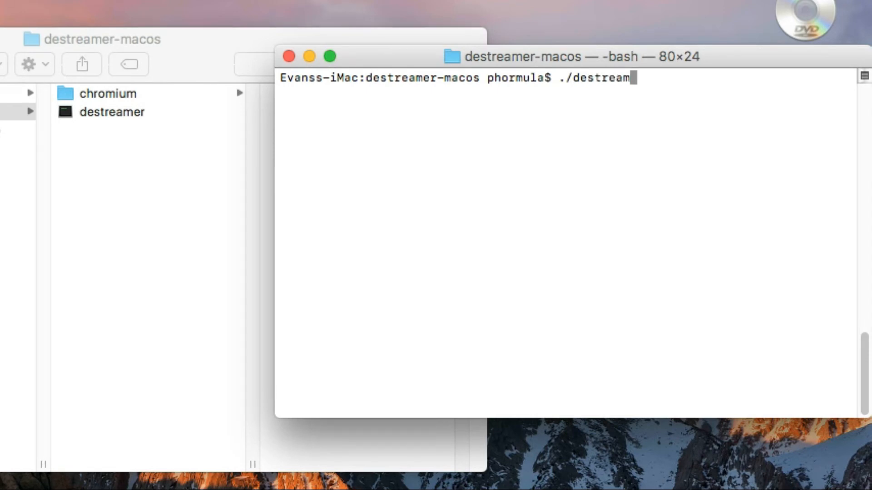
pyautogui.write('er -i')
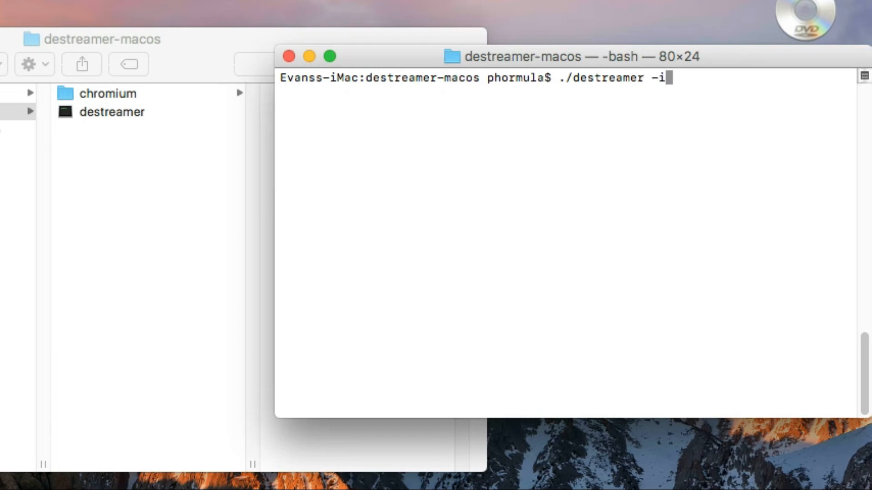
pyautogui.write('"')
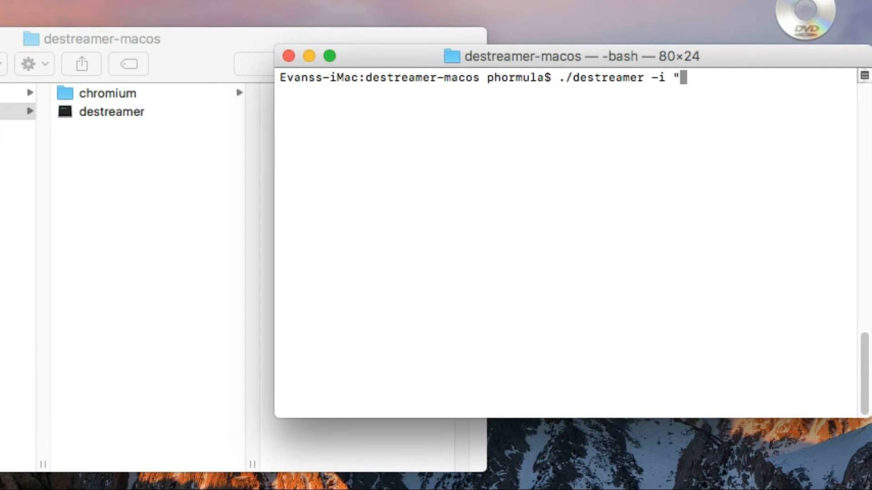
pyautogui.write('https://web.microsoftstream.com/video/bfae3595-bc9f-422d-b9cc-0789376d1bd6')
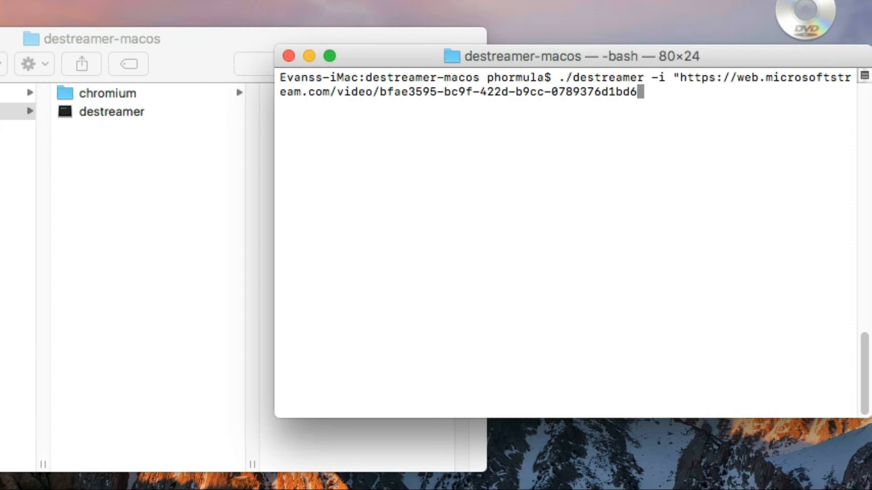
pyautogui.write('"')
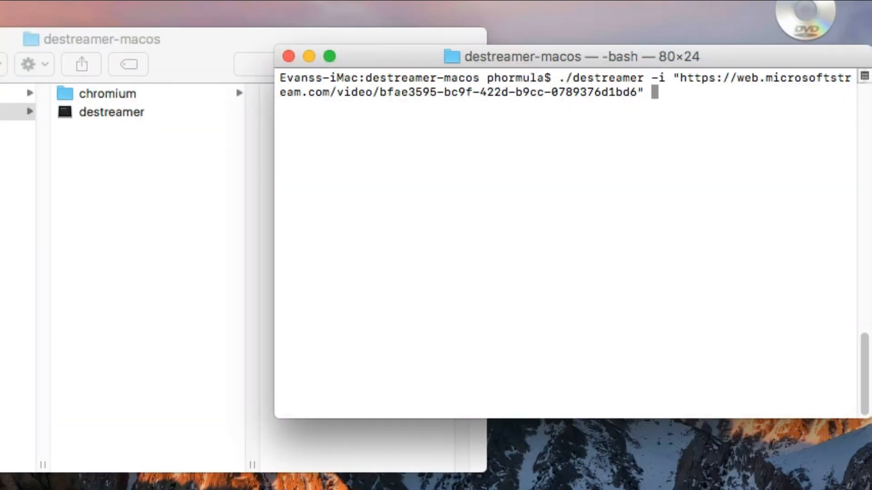
pyautogui.write('--')
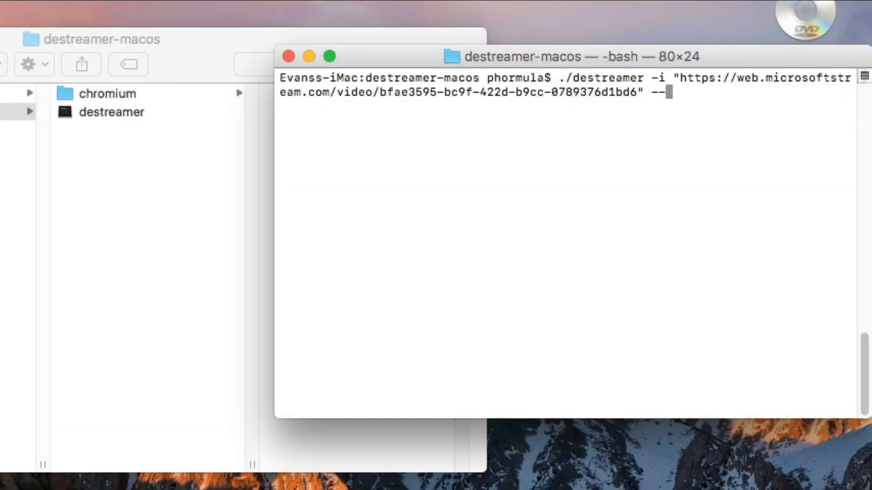
pyautogui.write('fo')
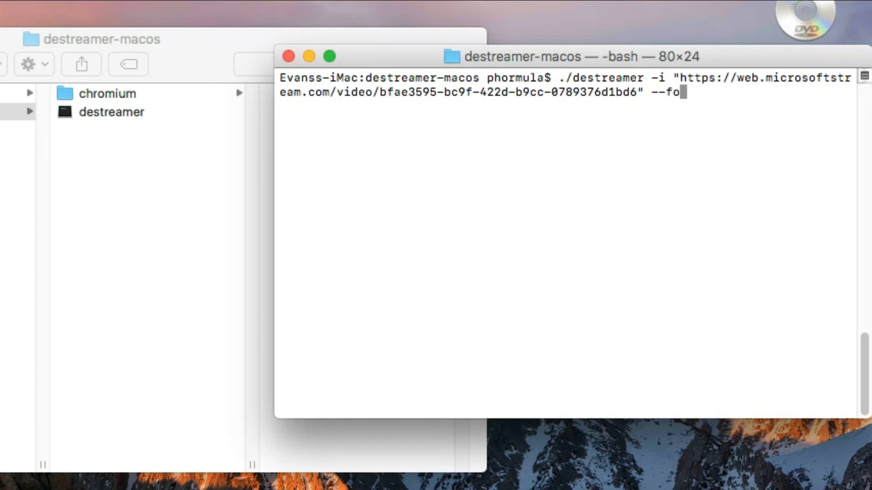
pyautogui.write('rm')
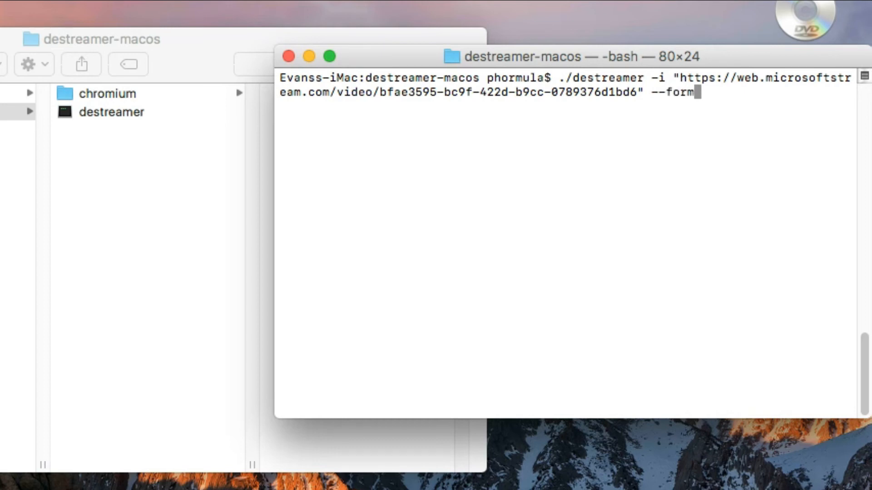
pyautogui.write('at "')
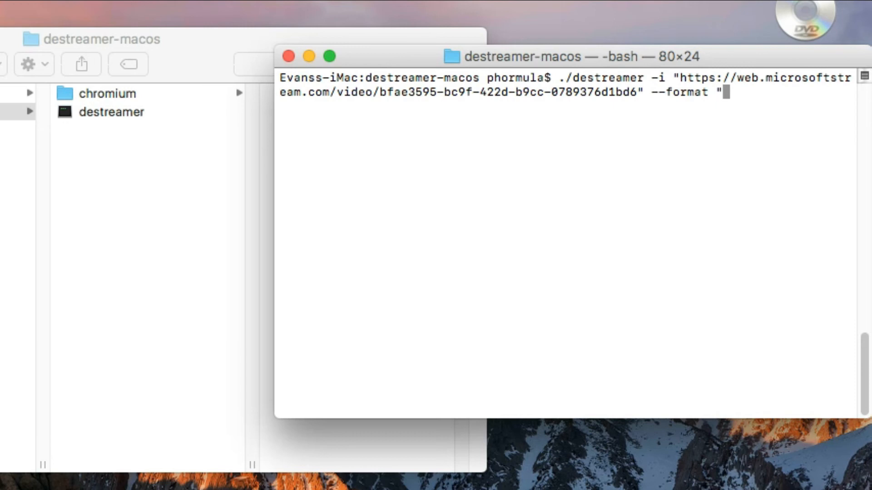
pyautogui.write('mp')
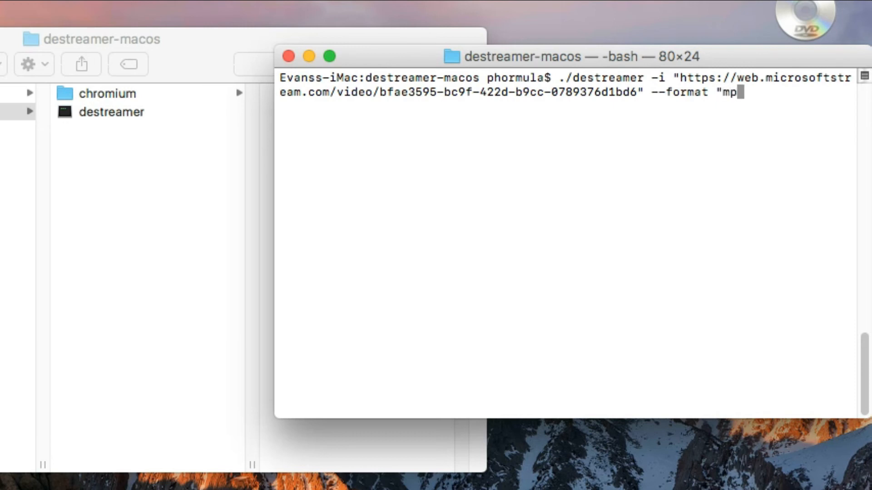
pyautogui.write('4"')
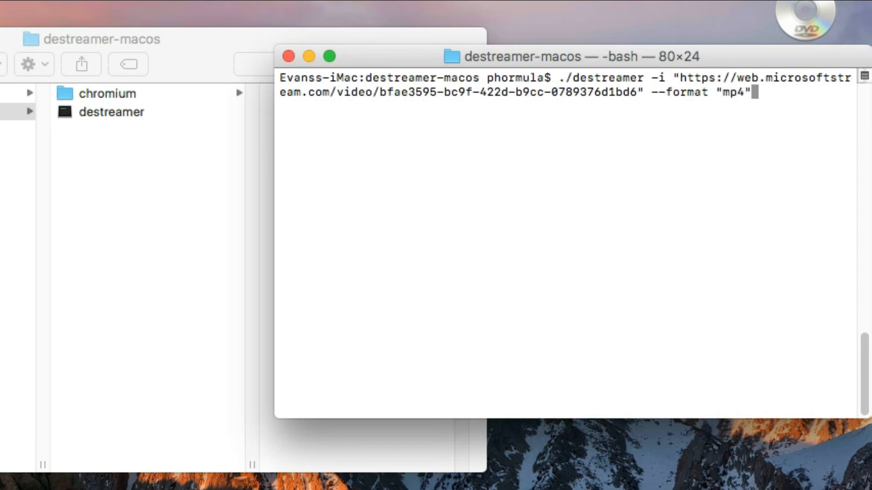
pyautogui.press('Backspace')
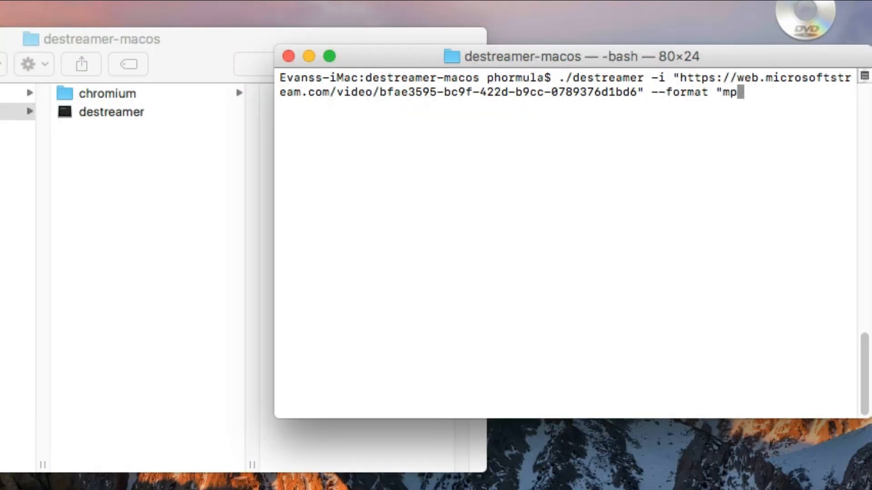
pyautogui.press('backspace')
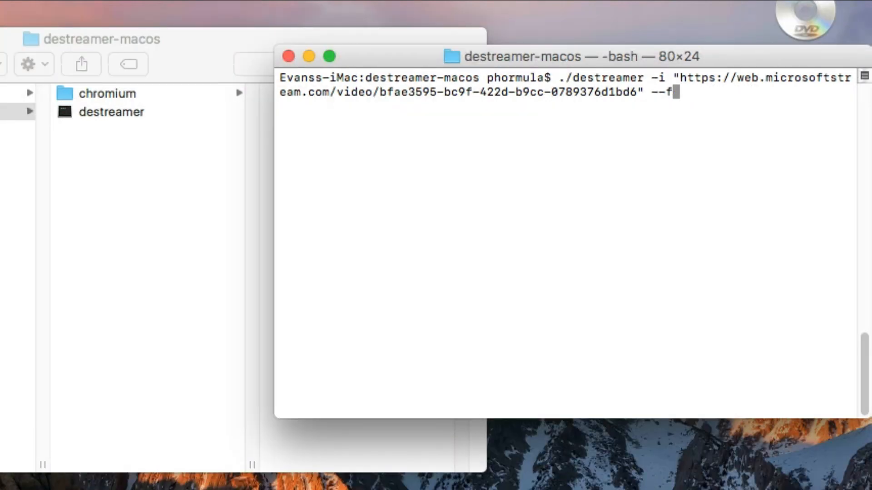
pyautogui.press('Backspace')
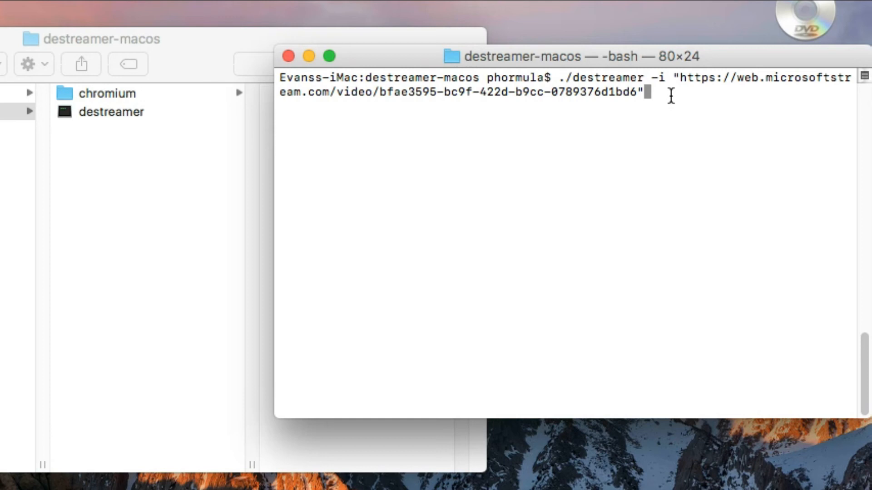
pyautogui.moveTo(608, 170)
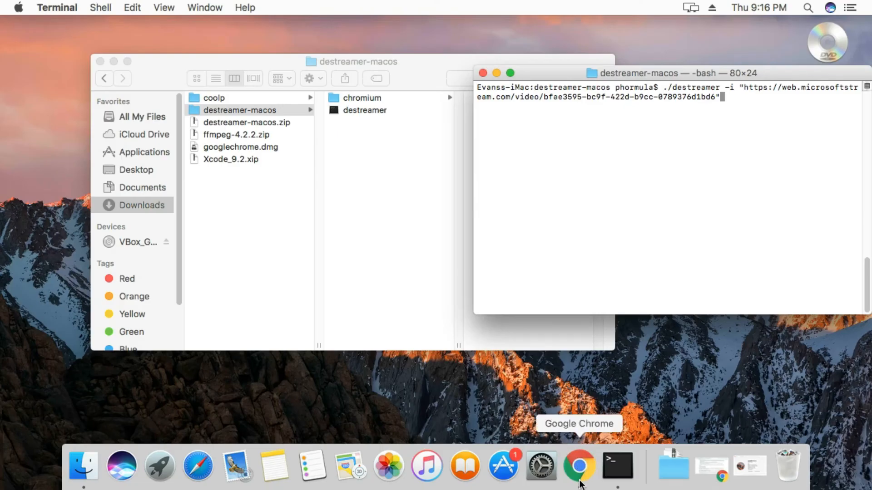
# Bring Chrome forward and scroll the destreamer README to its usage examples
pyautogui.click(579, 466)
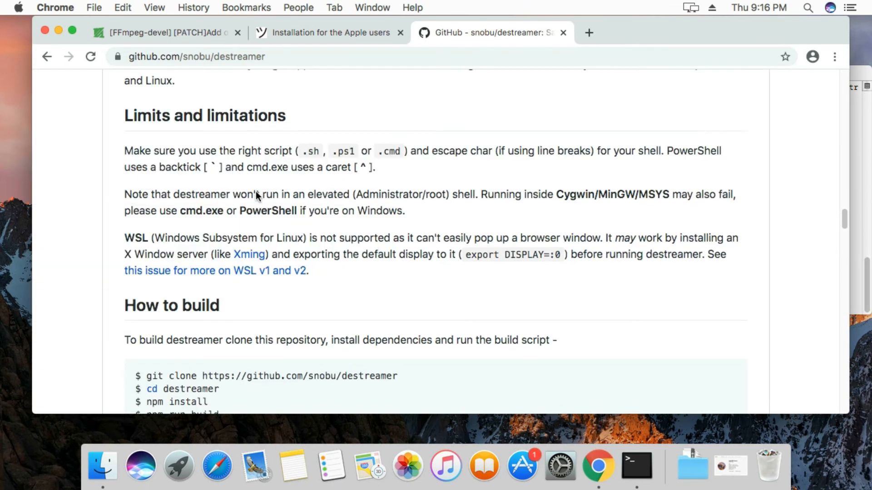
pyautogui.scroll(-3)
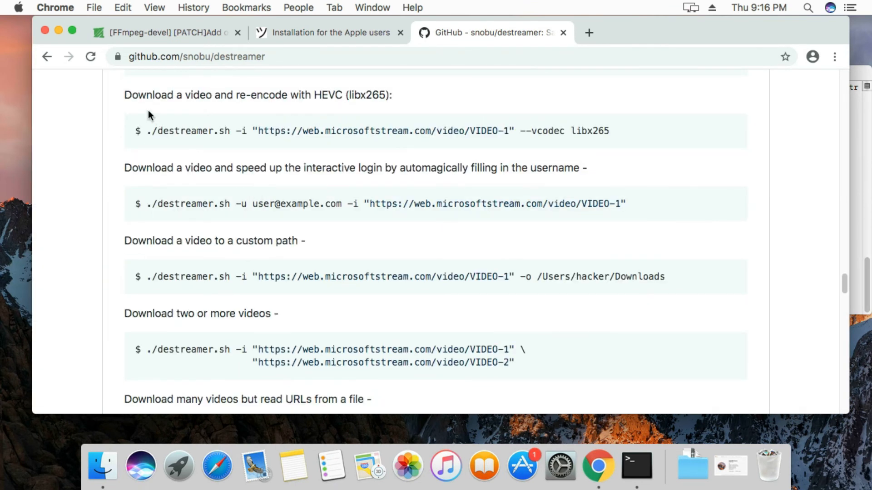
pyautogui.moveTo(382, 134)
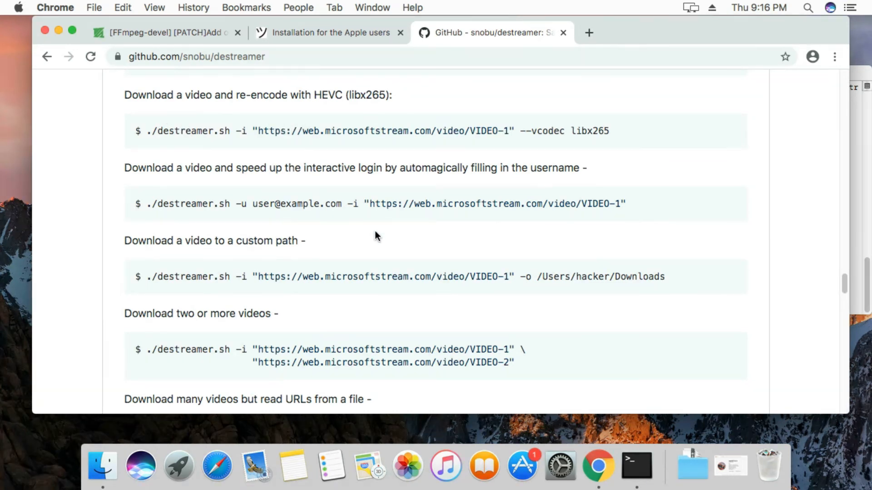
pyautogui.moveTo(413, 253)
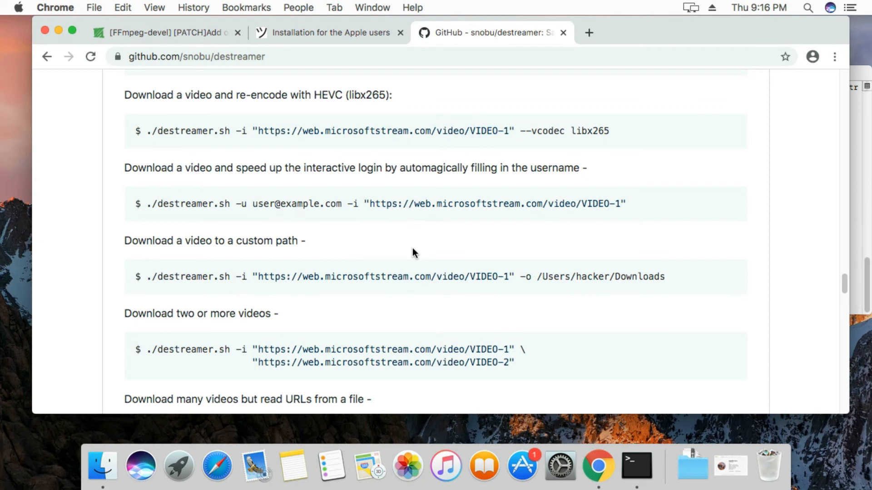
pyautogui.moveTo(66, 28)
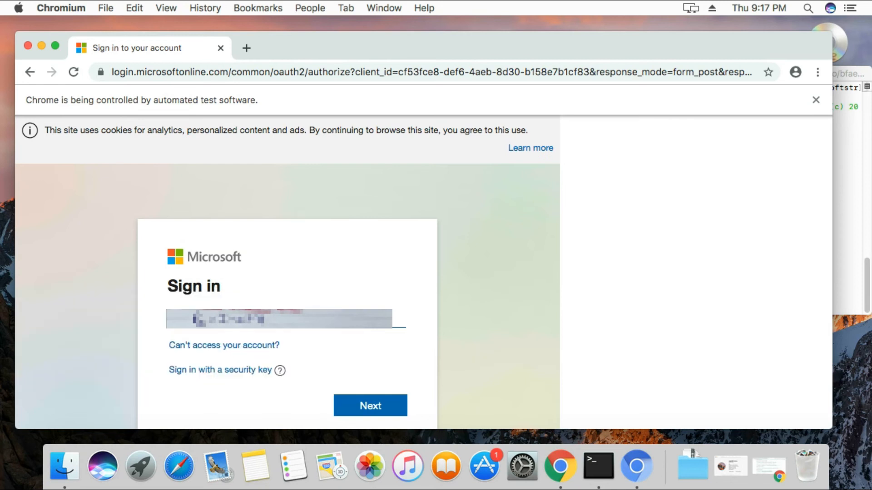
pyautogui.click(369, 405)
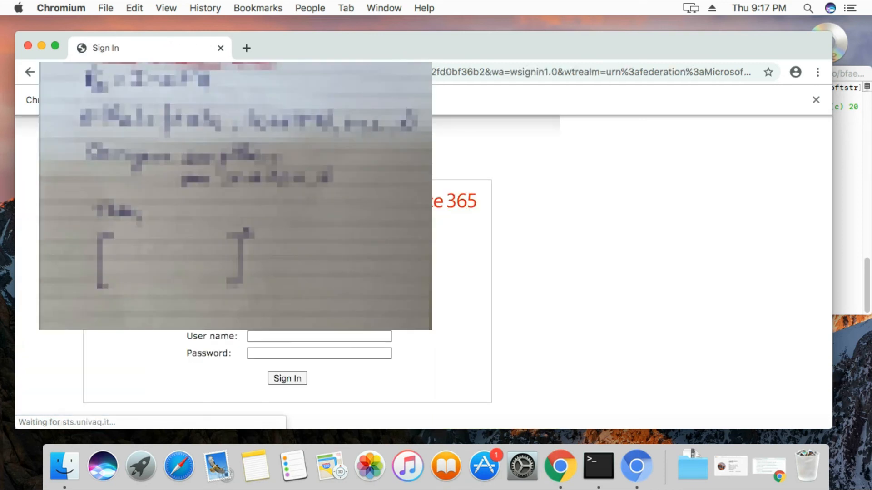
pyautogui.click(319, 336)
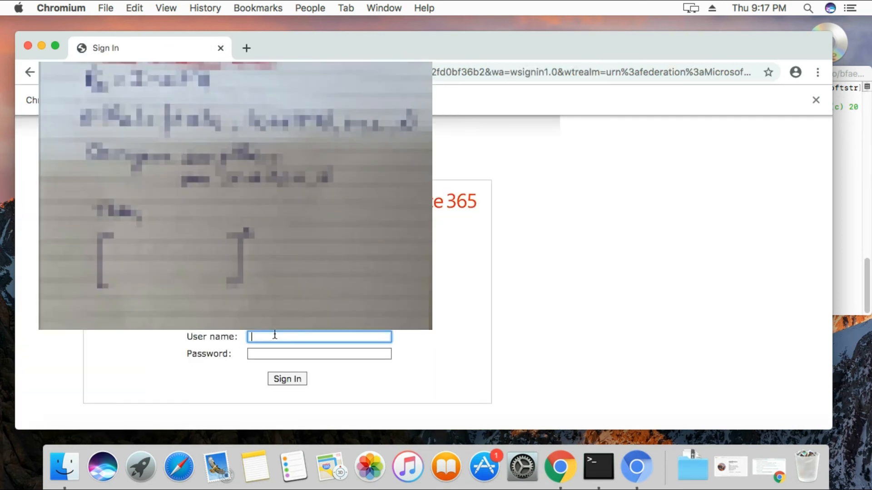
pyautogui.write('evatet')
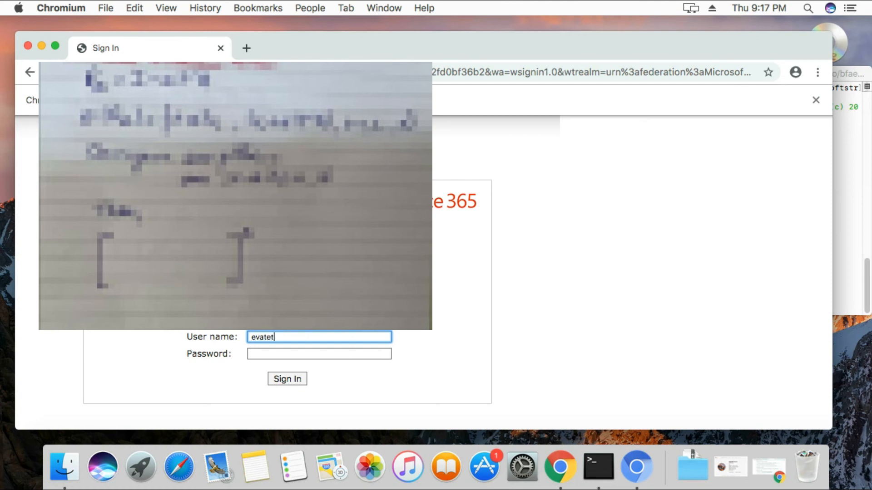
pyautogui.click(319, 353)
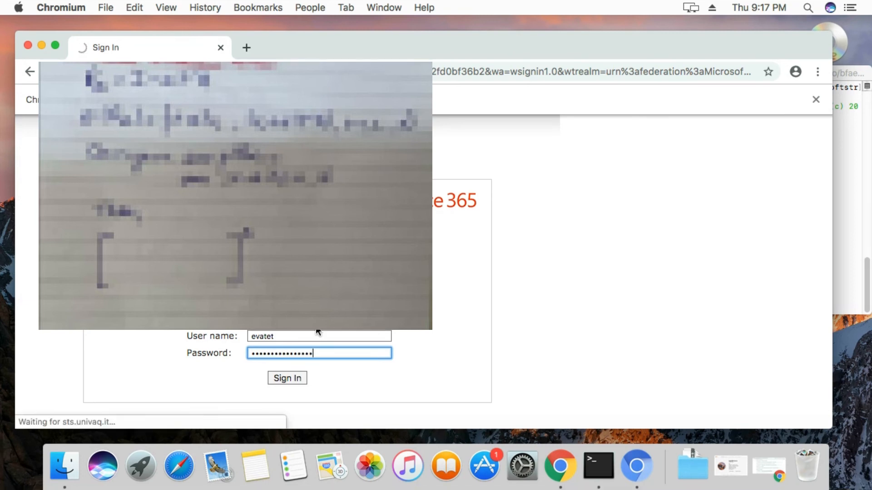
pyautogui.click(288, 378)
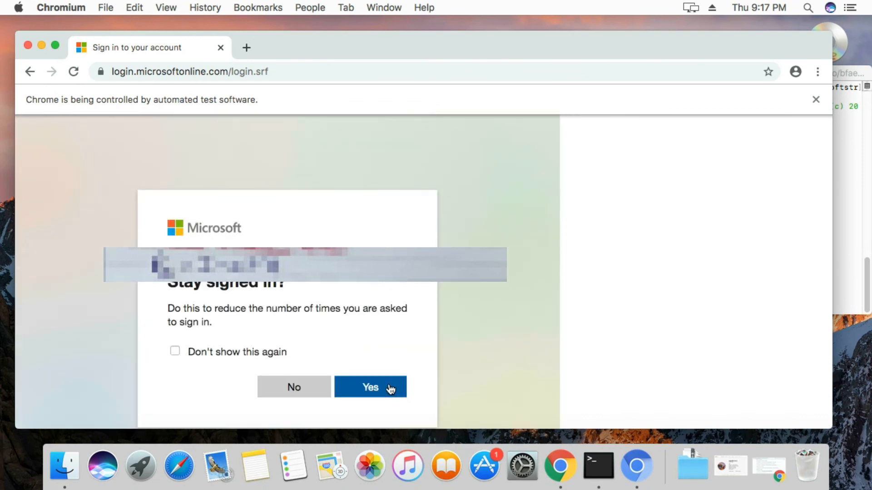
pyautogui.click(369, 387)
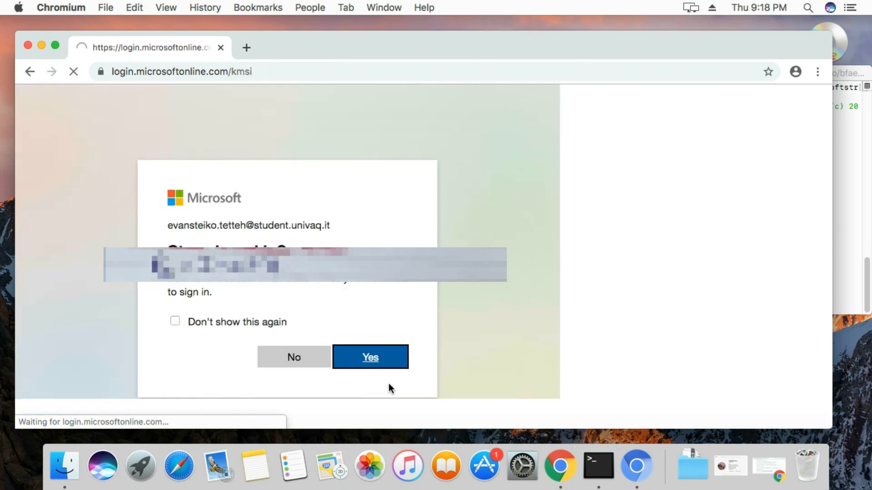
pyautogui.click(369, 357)
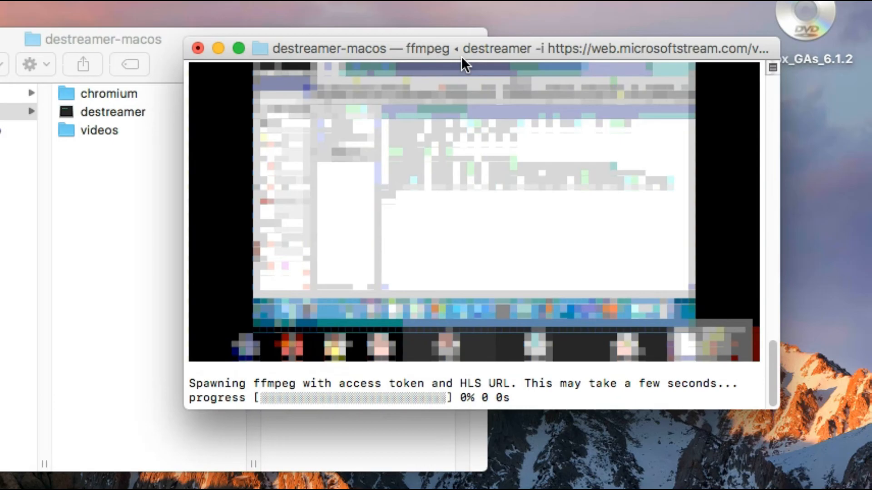
pyautogui.moveTo(300, 320)
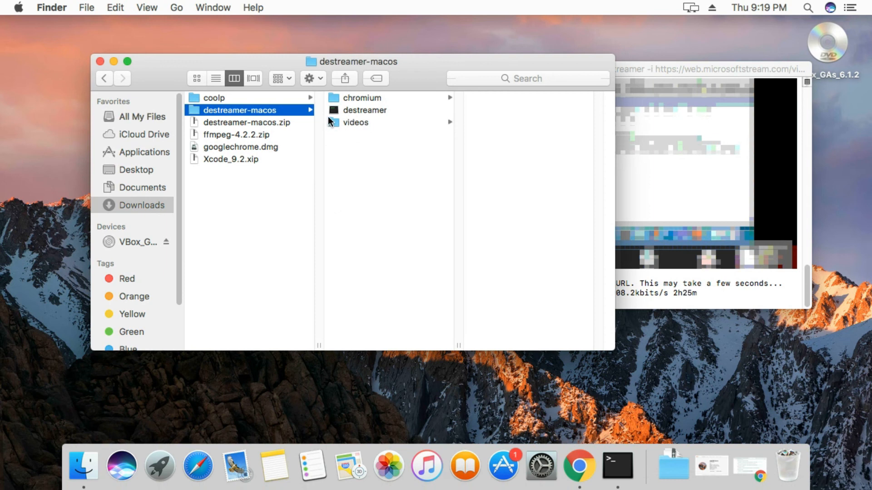
pyautogui.moveTo(355, 126)
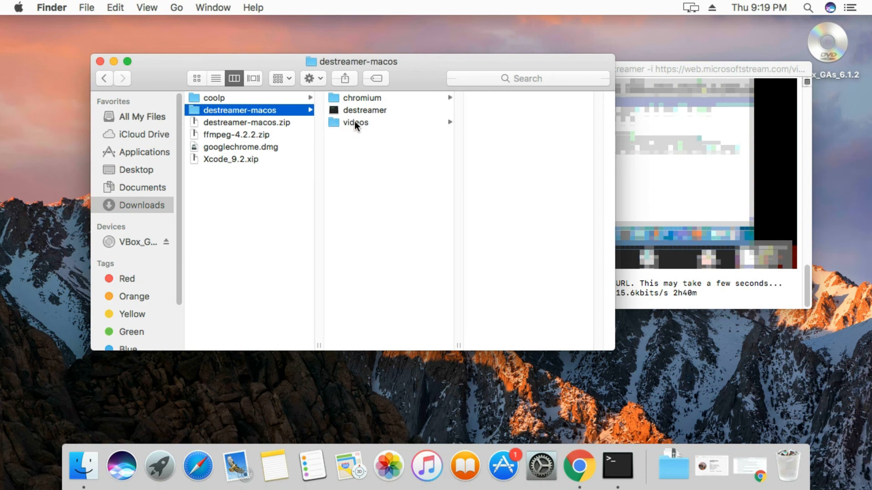
# Open destreamer-macos/videos in Finder to reveal the downloading Riunione .mkv file
pyautogui.click(354, 122)
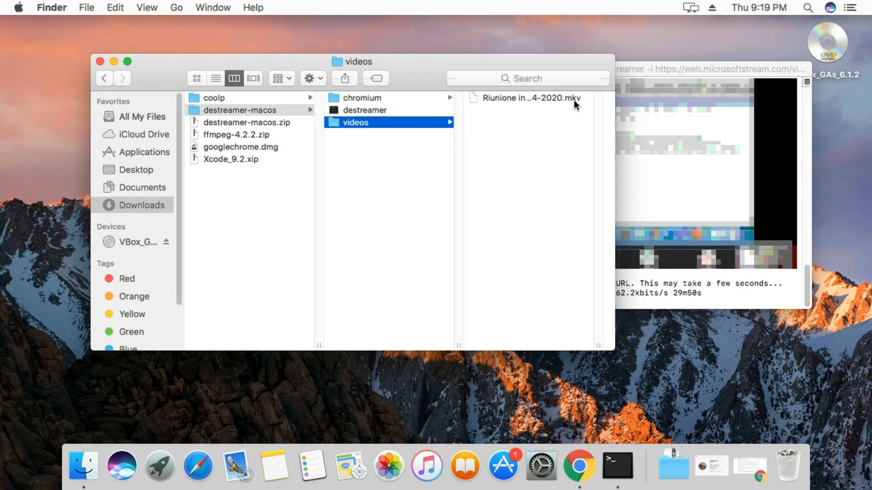
pyautogui.moveTo(565, 141)
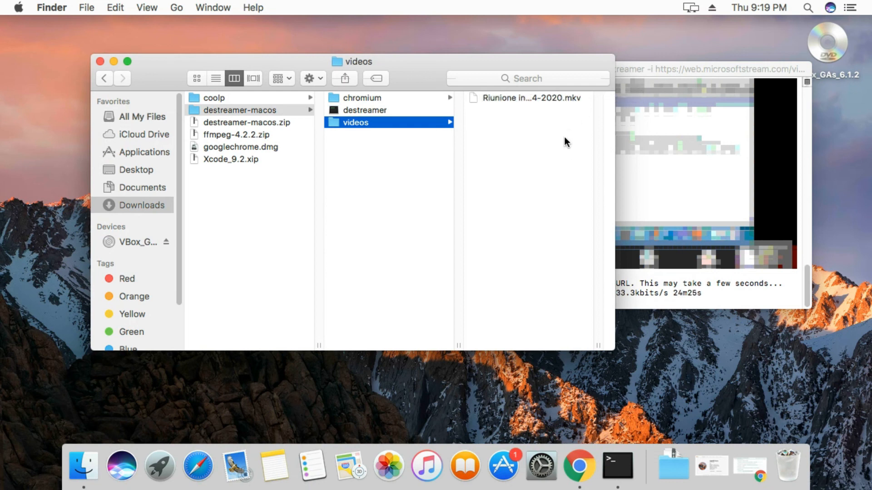
pyautogui.moveTo(560, 179)
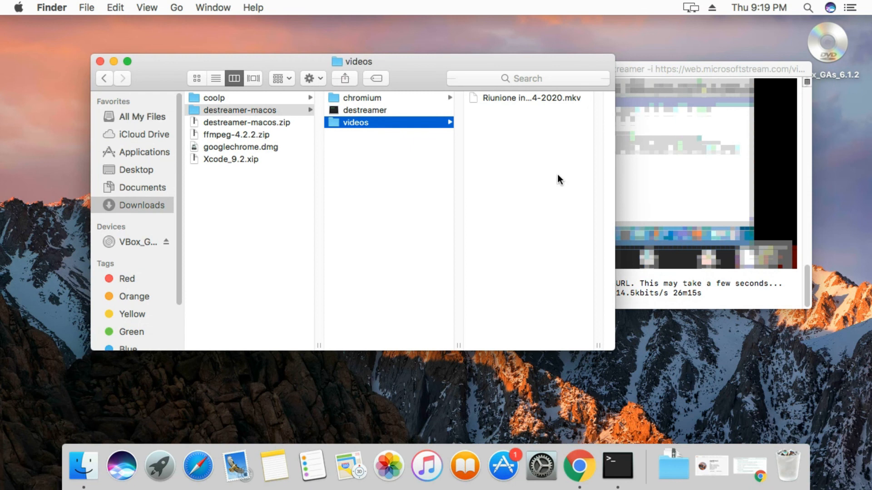